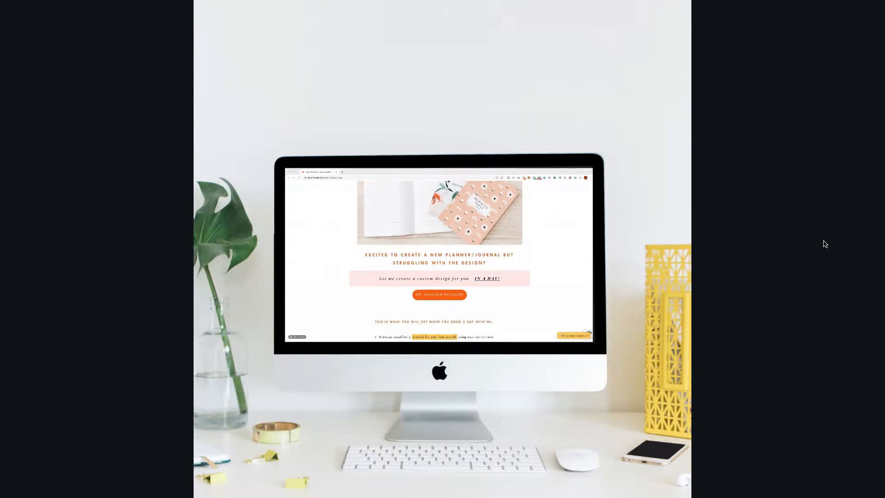
- Scroll the page and deselect the desk photo to watch the existing animation
{"action": "scroll", "scroll_direction": "down", "scroll_amount": 3}
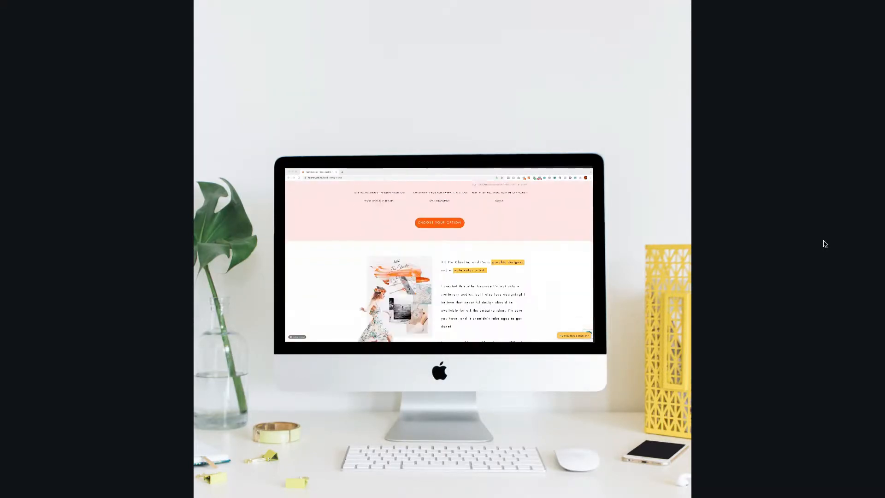
{"action": "scroll", "scroll_direction": "down", "scroll_amount": 3}
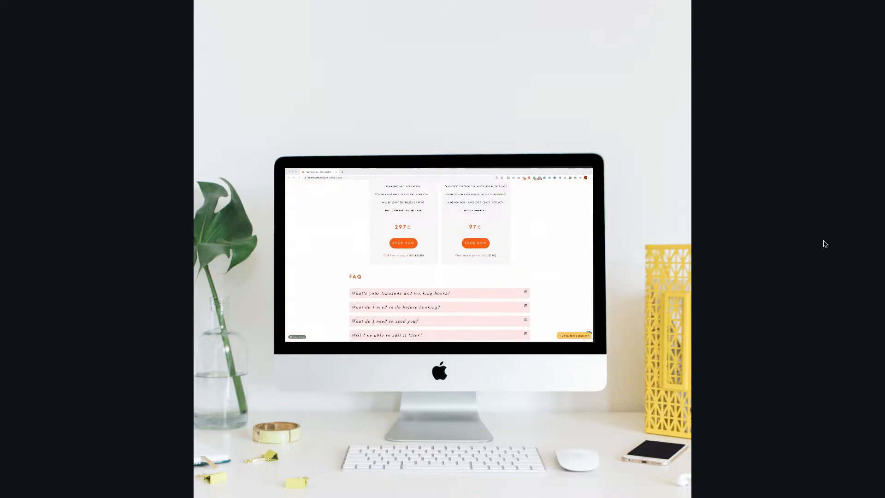
{"action": "scroll", "scroll_direction": "up", "scroll_amount": 3}
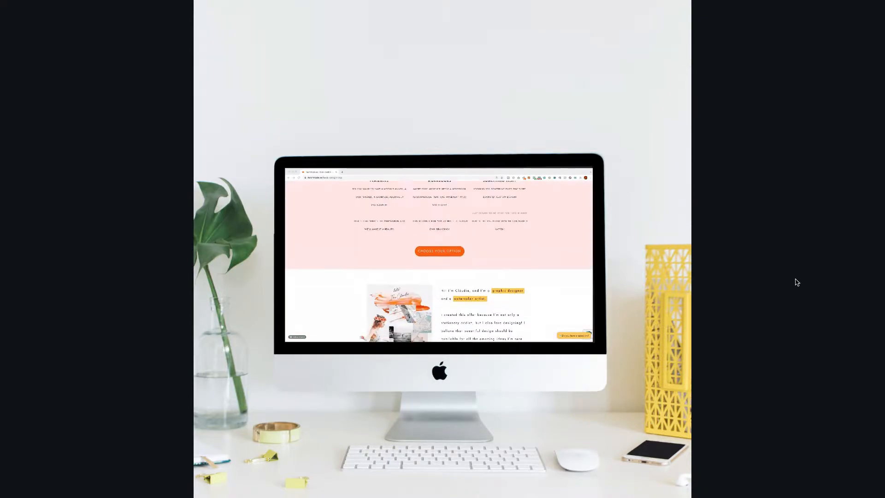
{"action": "scroll", "scroll_direction": "up", "scroll_amount": 3}
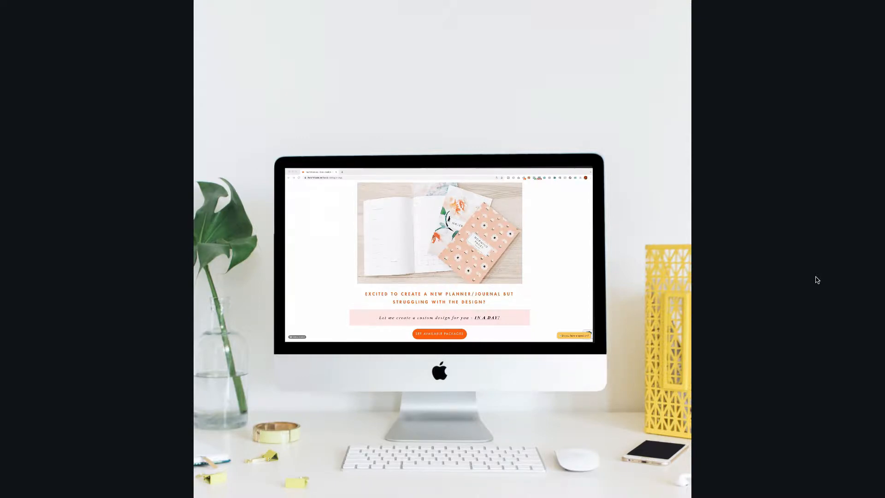
{"action": "scroll", "scroll_direction": "down", "scroll_amount": 3}
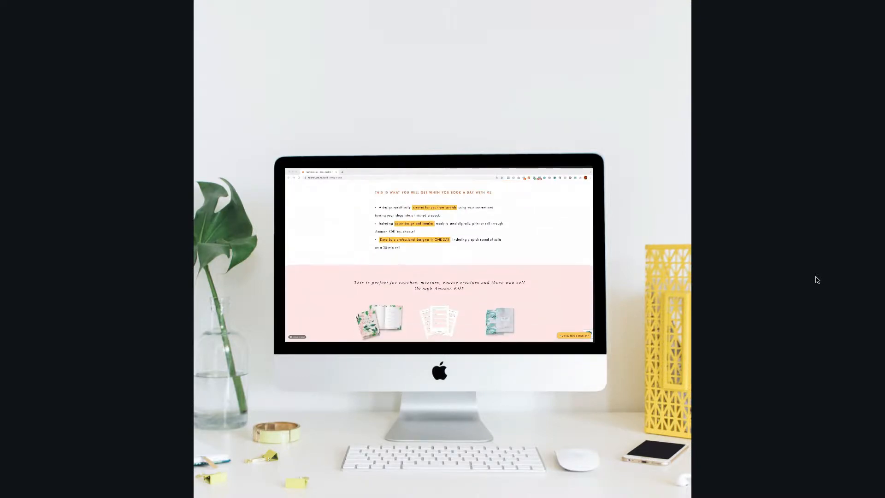
{"action": "scroll", "scroll_direction": "down", "scroll_amount": 3}
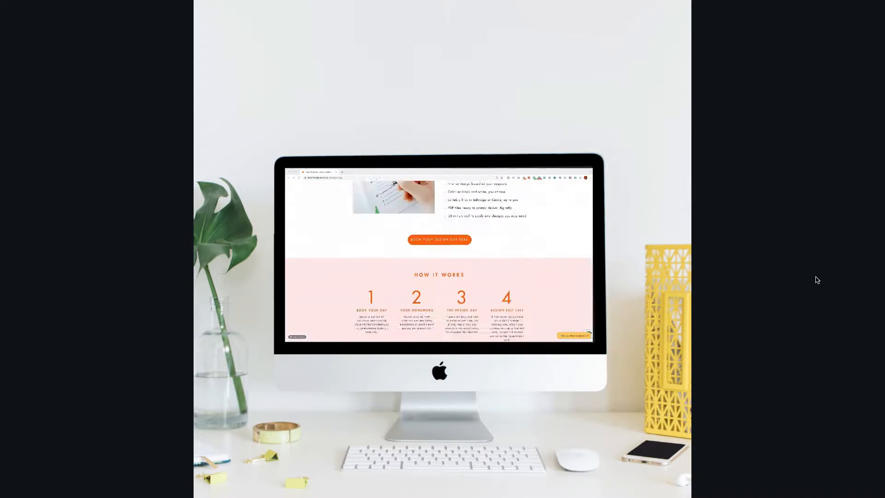
{"action": "scroll", "scroll_direction": "down", "scroll_amount": 3}
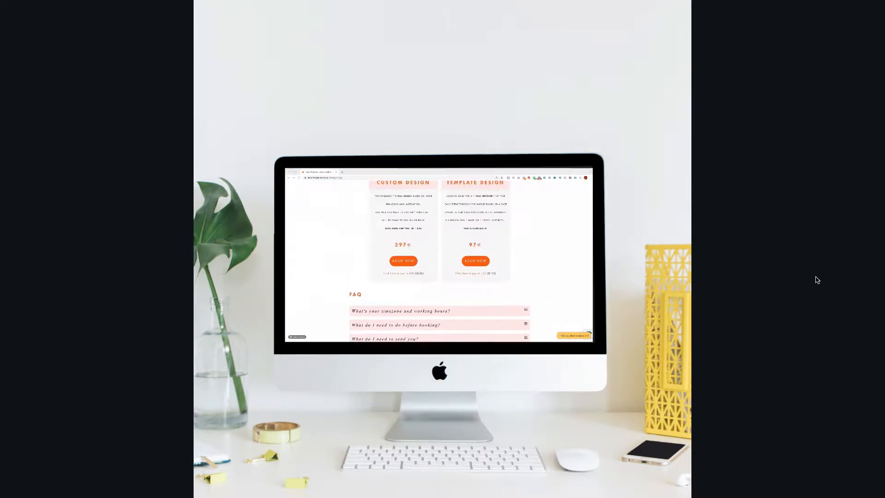
{"action": "scroll", "scroll_direction": "up", "scroll_amount": 3}
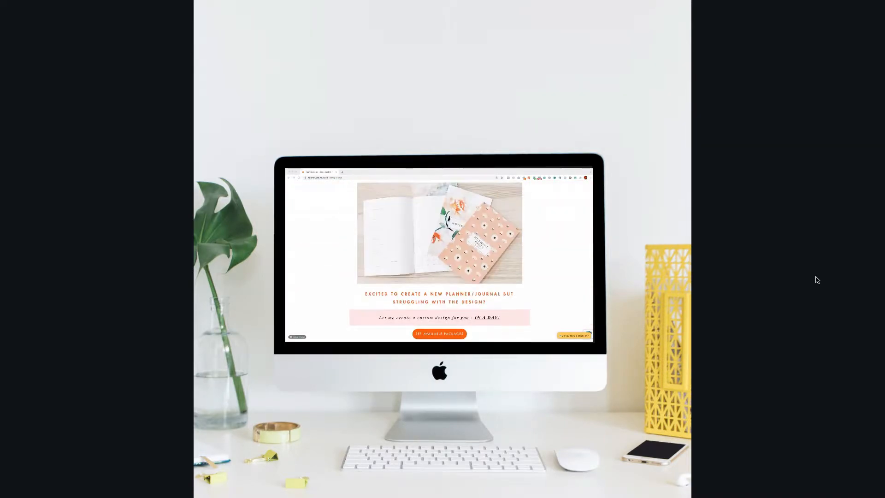
{"action": "mouse_move", "coordinate": [607, 271]}
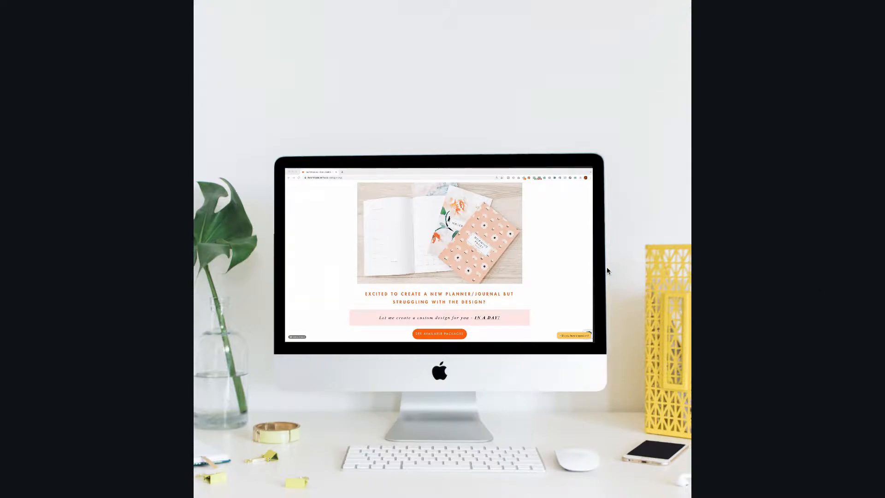
{"action": "scroll", "scroll_direction": "down", "scroll_amount": 3}
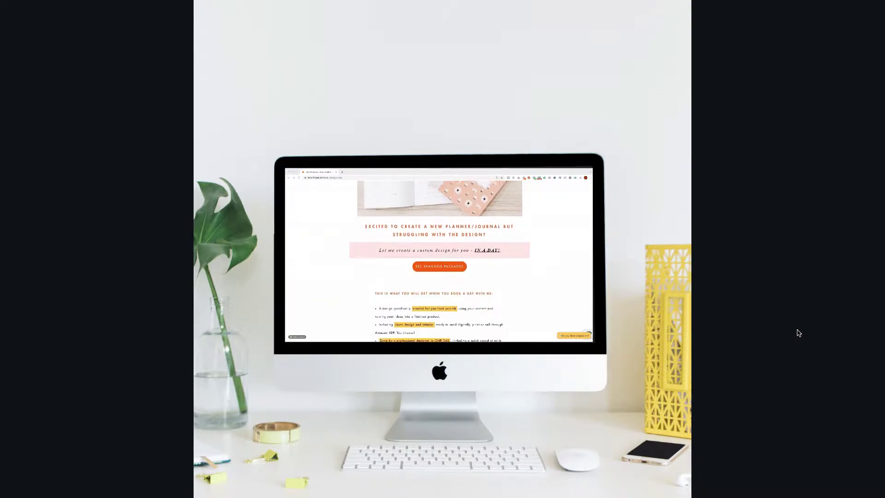
{"action": "scroll", "scroll_direction": "down", "scroll_amount": 3}
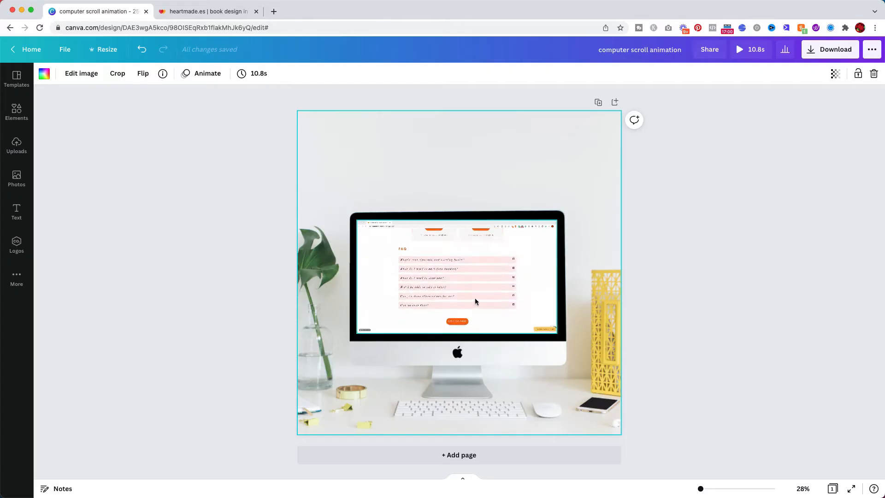
{"action": "left_click", "coordinate": [772, 298]}
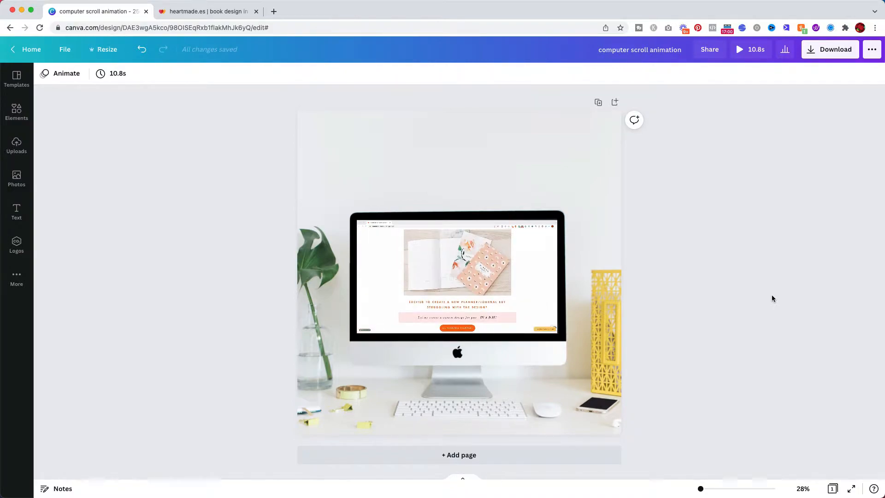
{"action": "left_click", "coordinate": [529, 290]}
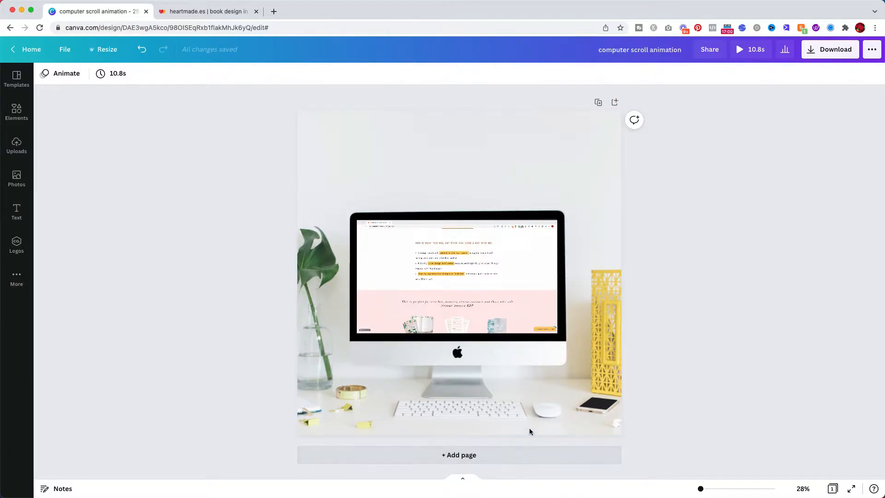
{"action": "left_click", "coordinate": [457, 276]}
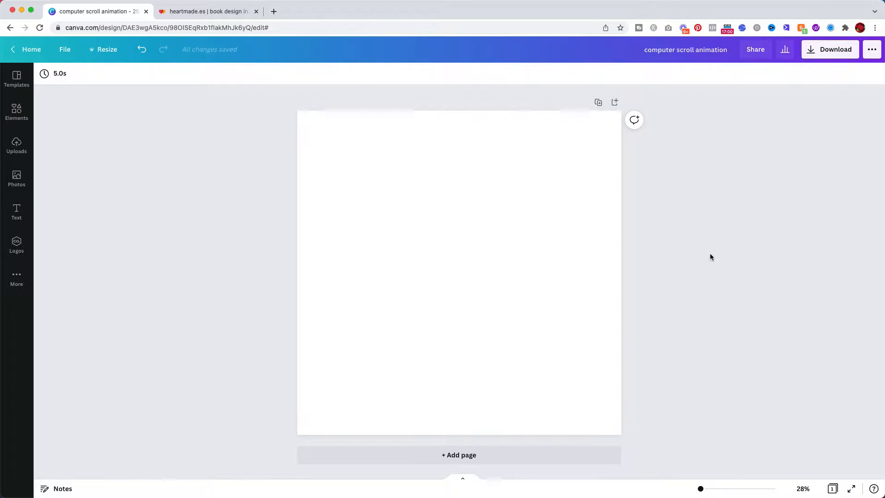
{"action": "mouse_move", "coordinate": [70, 156]}
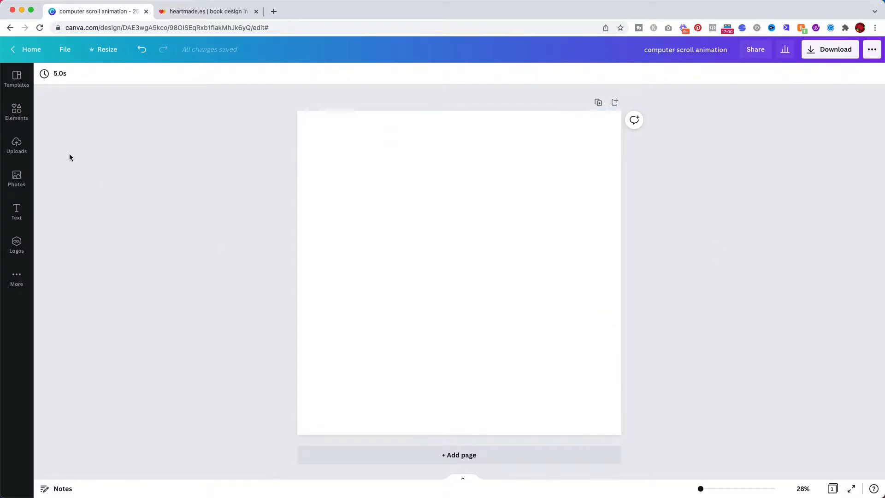
{"action": "mouse_move", "coordinate": [17, 113]}
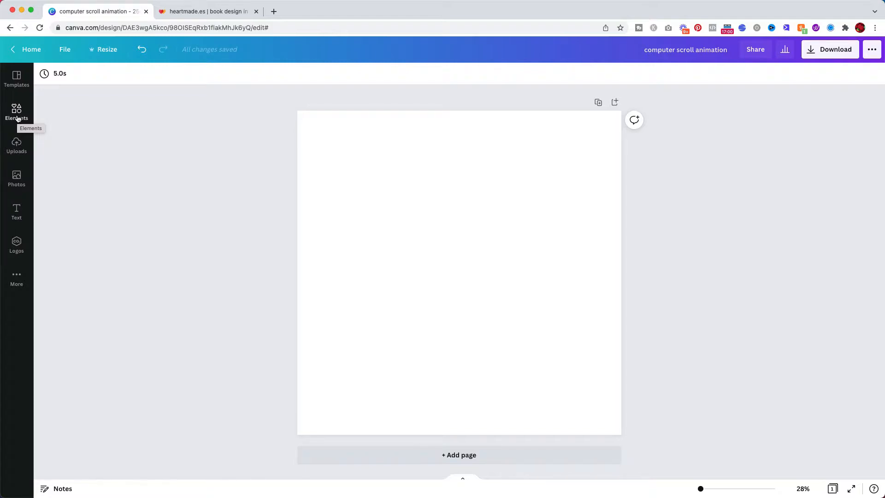
- Rerun the earlier brand photo search in Elements and browse its results
{"action": "left_click", "coordinate": [16, 113]}
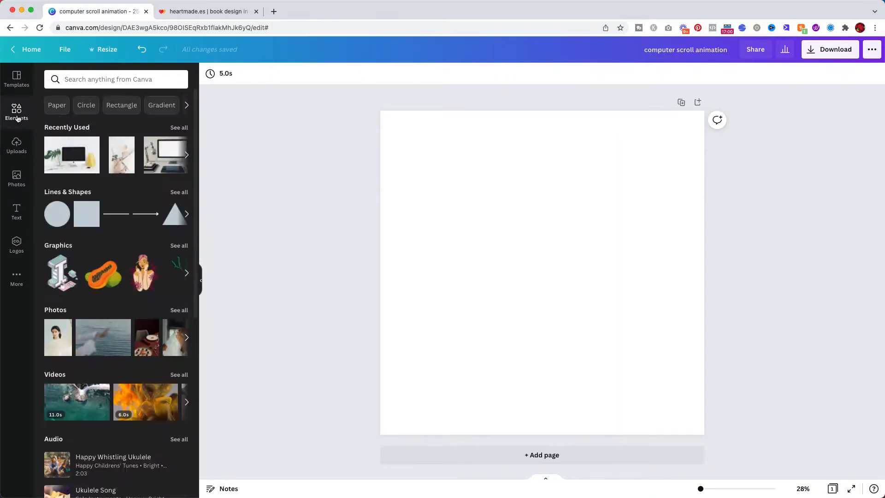
{"action": "left_click", "coordinate": [116, 80]}
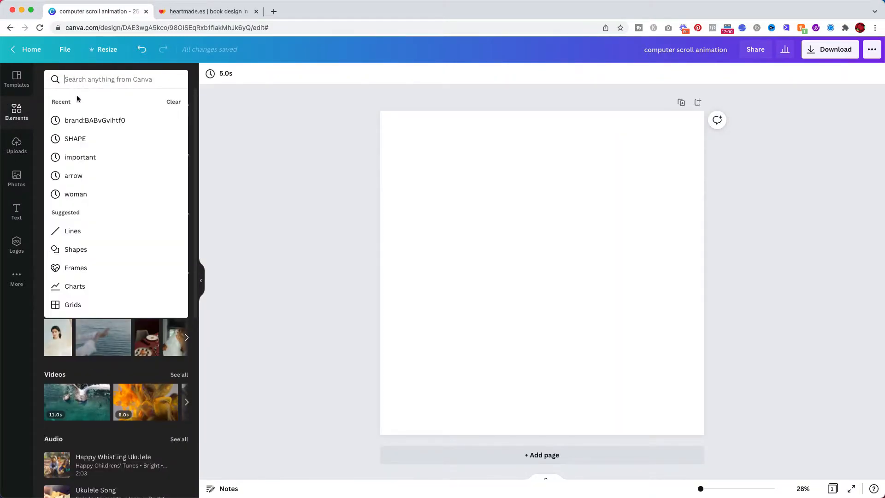
{"action": "left_click", "coordinate": [95, 119]}
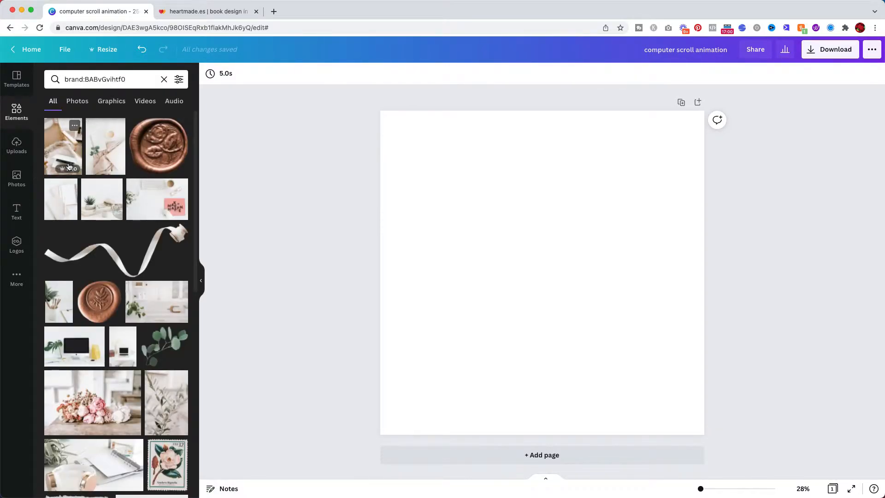
{"action": "left_click", "coordinate": [74, 125]}
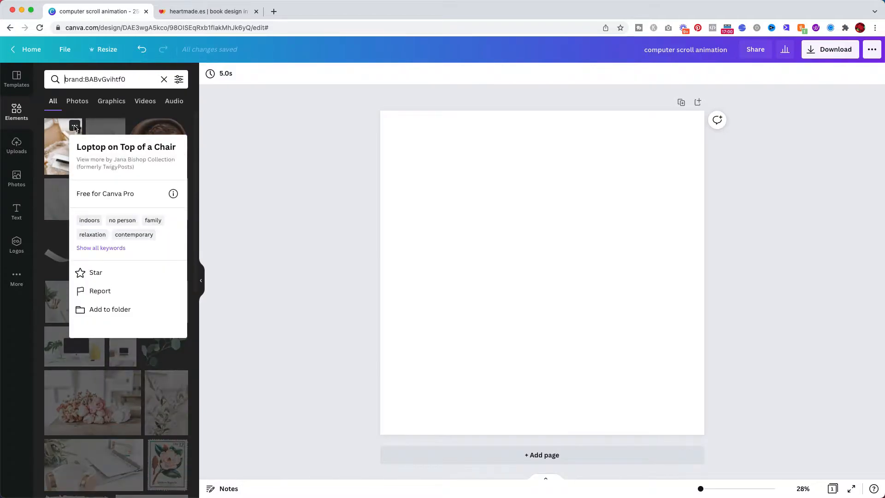
{"action": "mouse_move", "coordinate": [152, 162]}
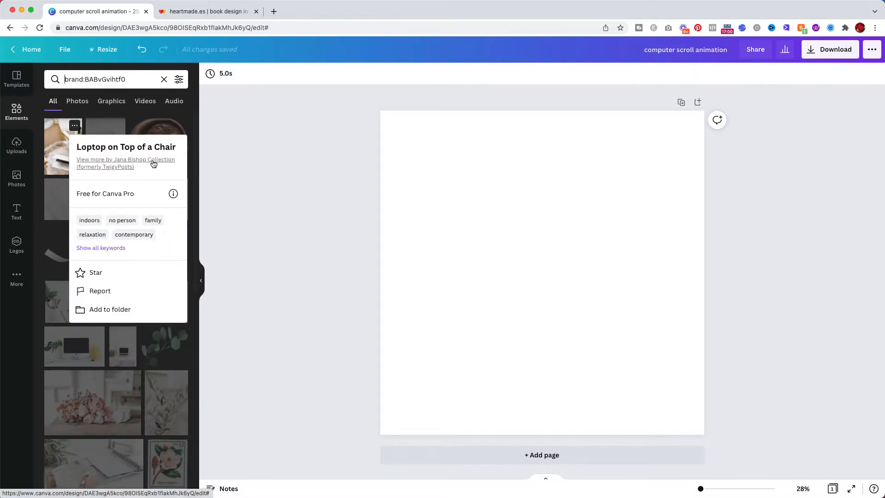
{"action": "mouse_move", "coordinate": [88, 171]}
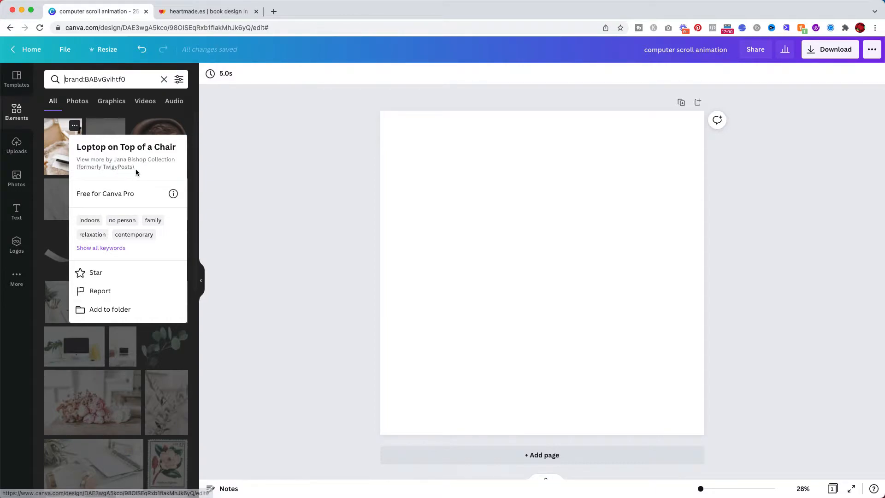
{"action": "mouse_move", "coordinate": [194, 177]}
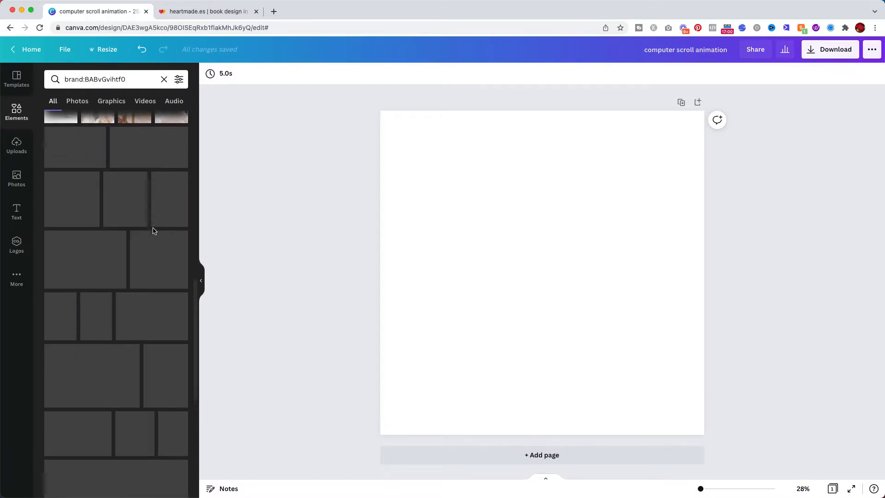
{"action": "scroll", "scroll_direction": "down", "scroll_amount": 3}
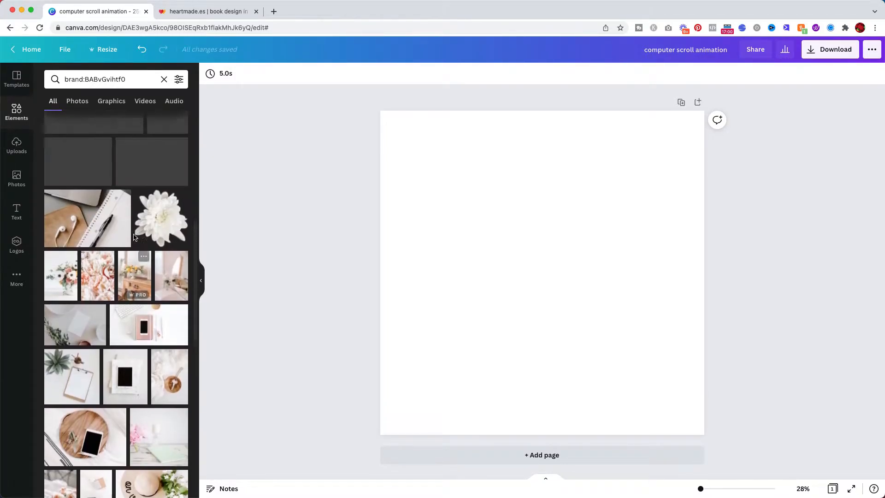
{"action": "scroll", "scroll_direction": "up", "scroll_amount": 3}
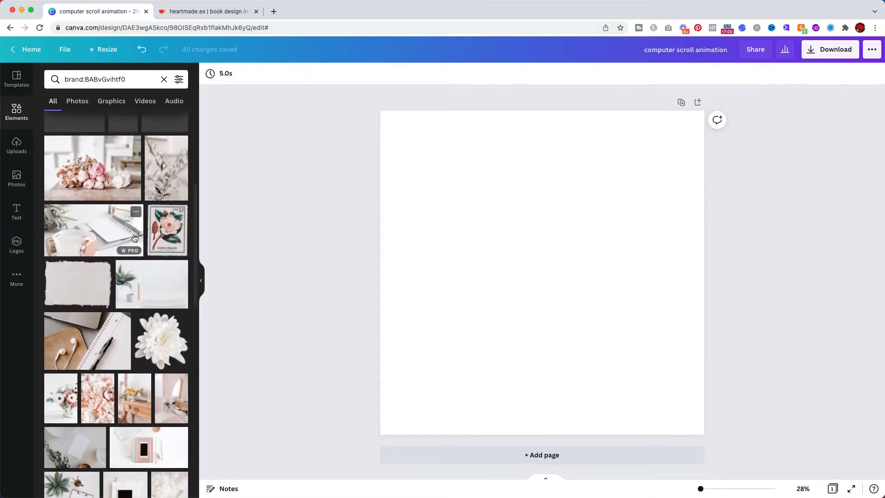
{"action": "scroll", "scroll_direction": "down", "scroll_amount": 3}
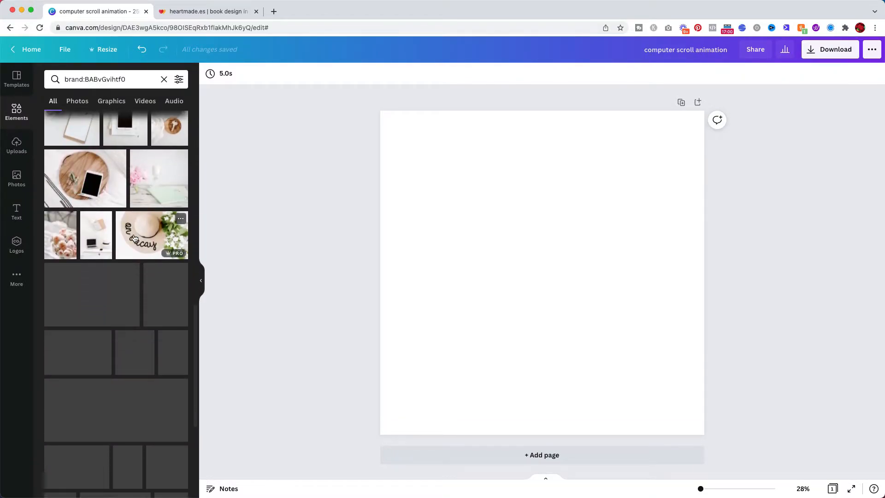
{"action": "scroll", "scroll_direction": "down", "scroll_amount": 3}
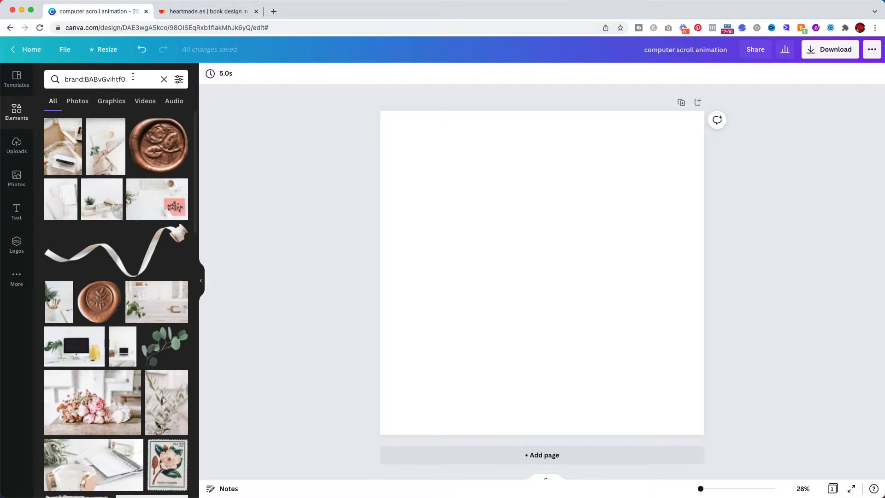
{"action": "mouse_move", "coordinate": [180, 184]}
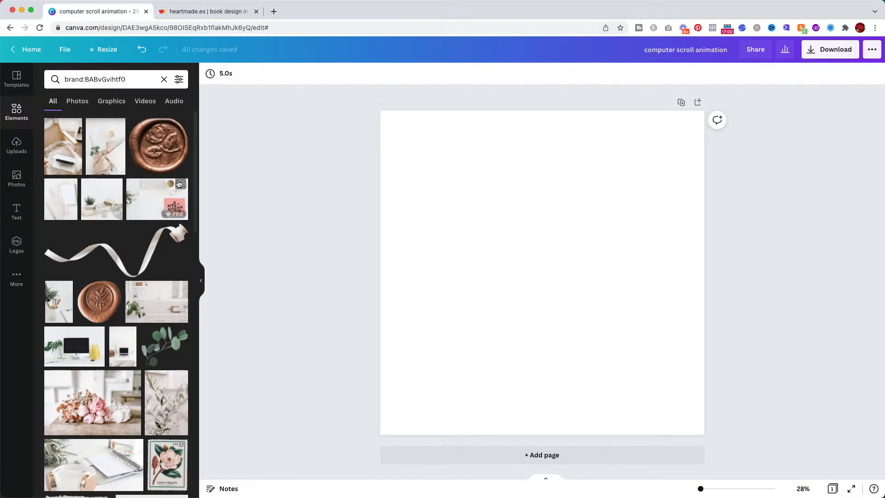
{"action": "mouse_move", "coordinate": [159, 147]}
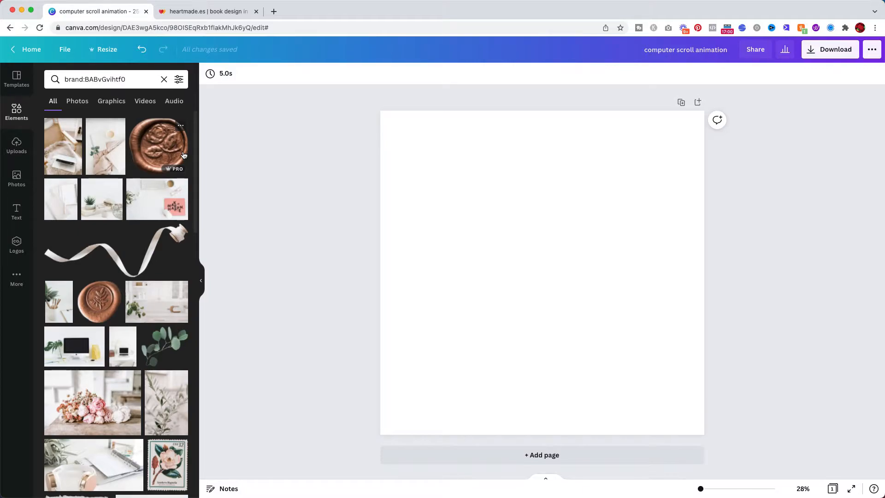
{"action": "mouse_move", "coordinate": [119, 156]}
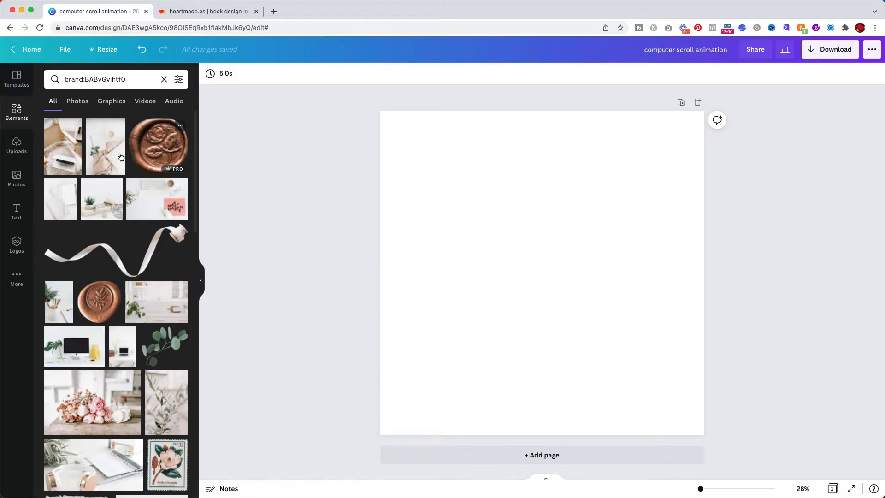
{"action": "mouse_move", "coordinate": [29, 240]}
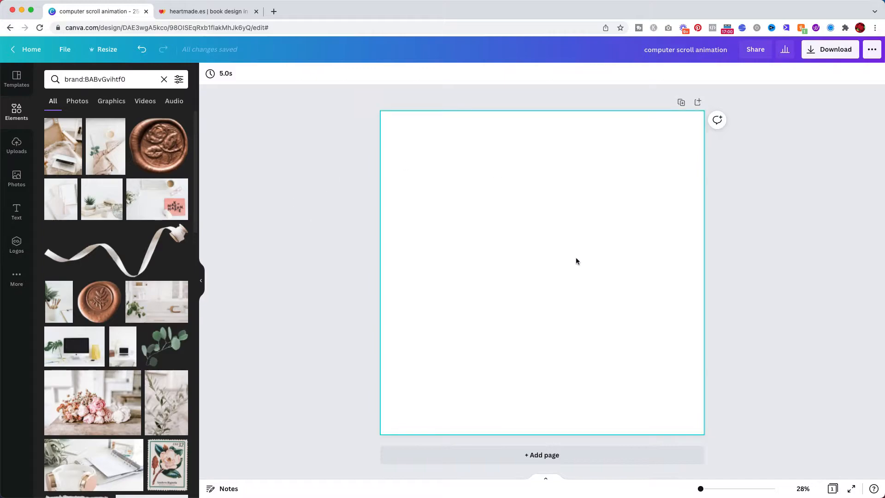
- Search Elements for 'comp' and add the white desk photo with the iMac to the page
{"action": "left_click", "coordinate": [324, 218]}
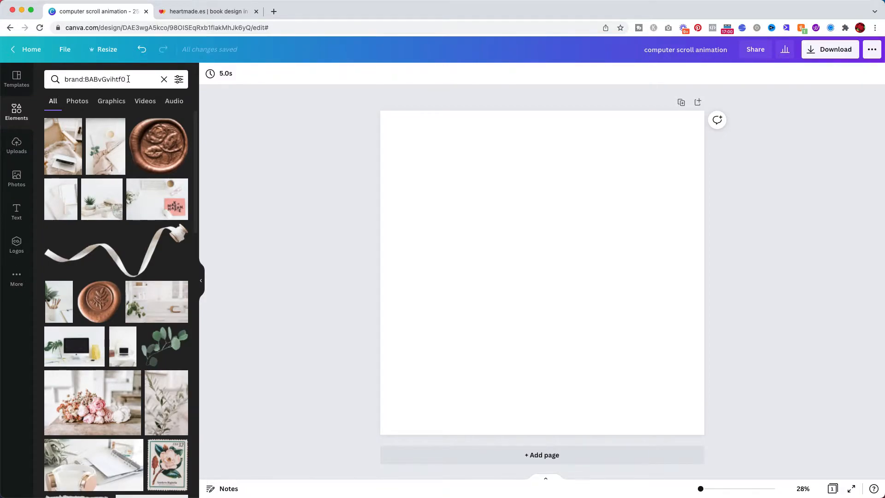
{"action": "type", "text": "comp"}
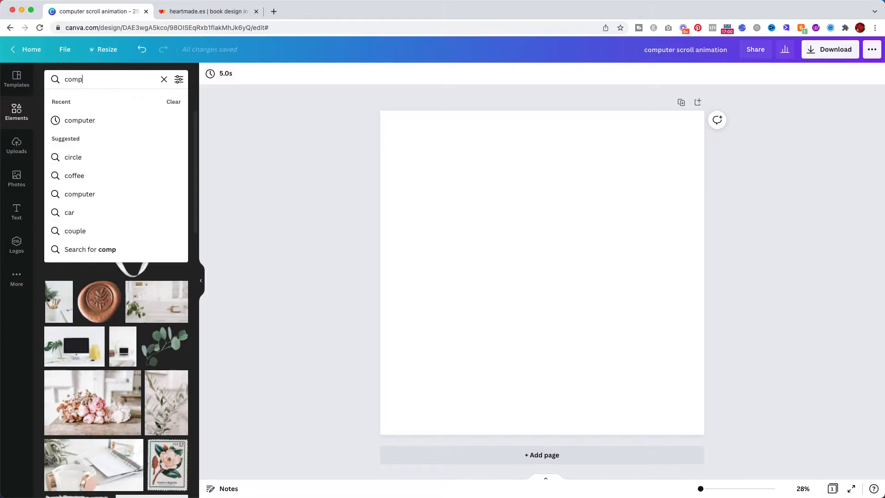
{"action": "left_click", "coordinate": [79, 119]}
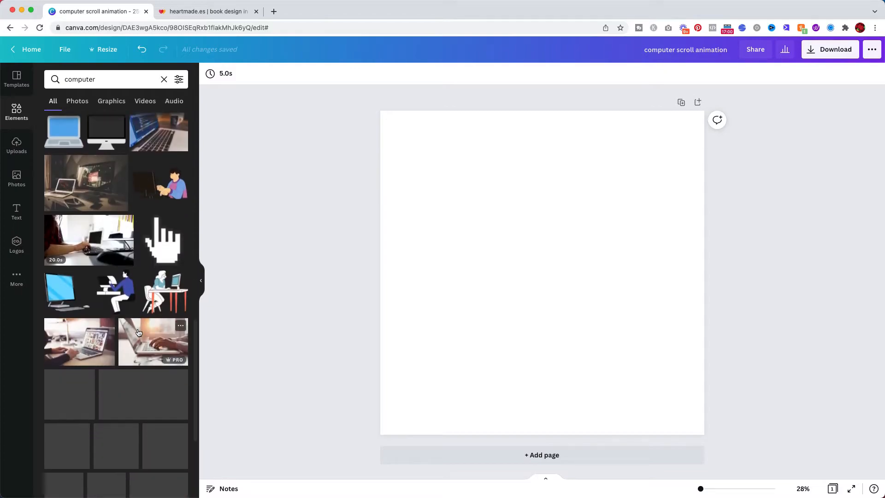
{"action": "scroll", "scroll_direction": "down", "scroll_amount": 3}
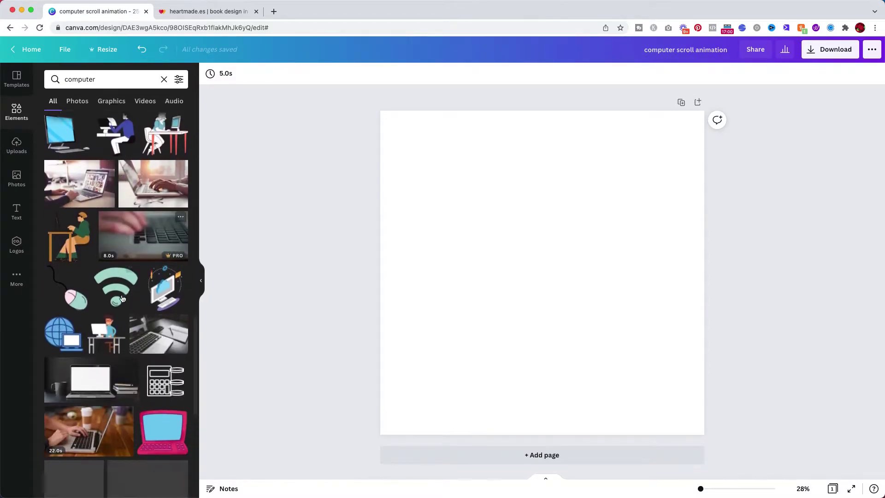
{"action": "scroll", "scroll_direction": "down", "scroll_amount": 3}
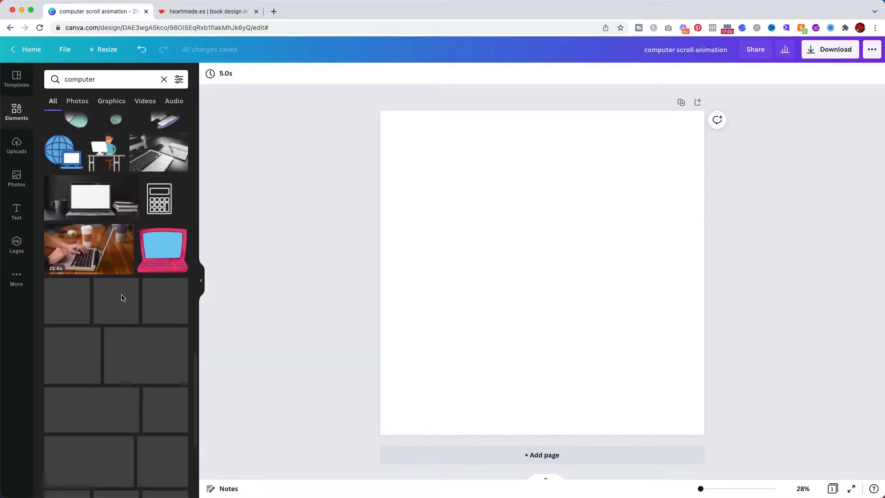
{"action": "scroll", "scroll_direction": "down", "scroll_amount": 3}
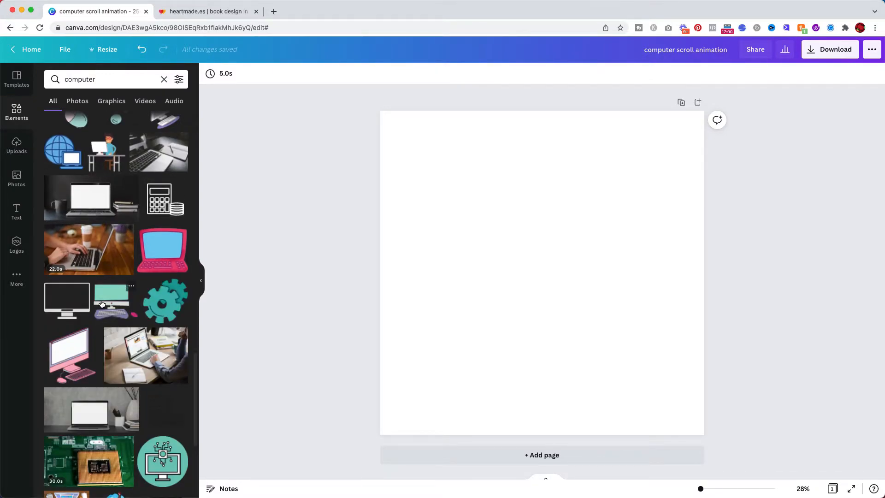
{"action": "left_click", "coordinate": [112, 79]}
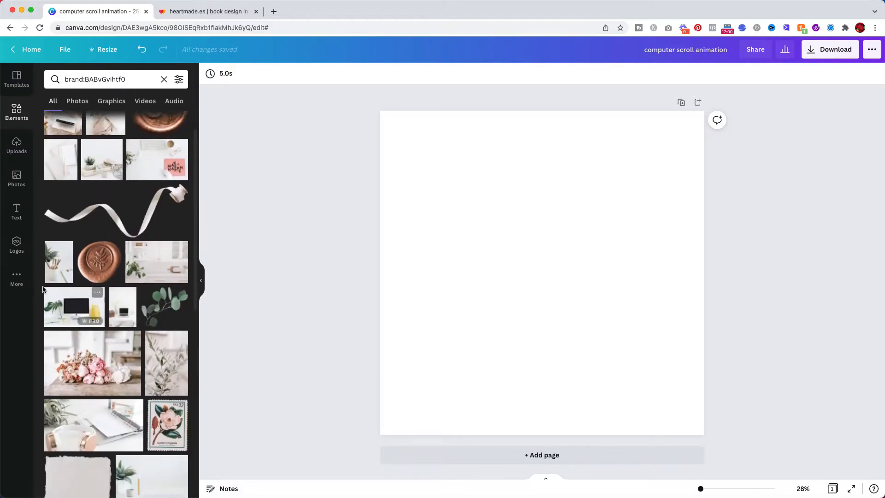
{"action": "left_click", "coordinate": [73, 306]}
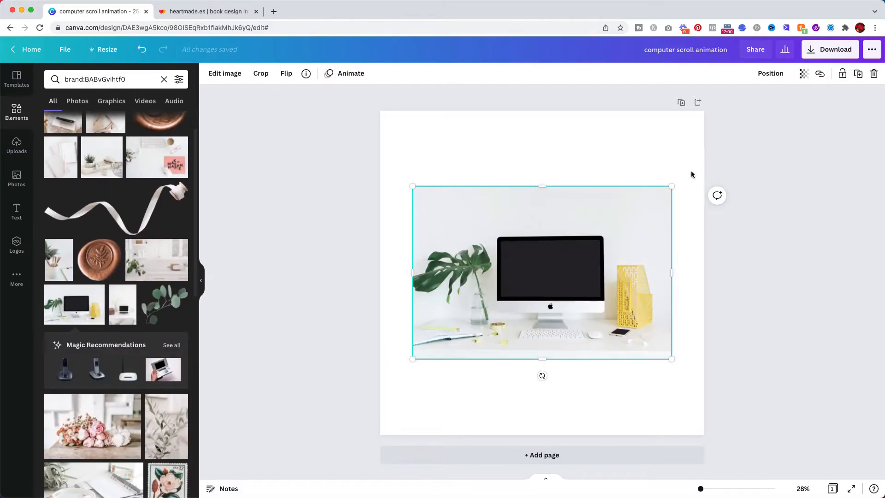
{"action": "mouse_move", "coordinate": [145, 280]}
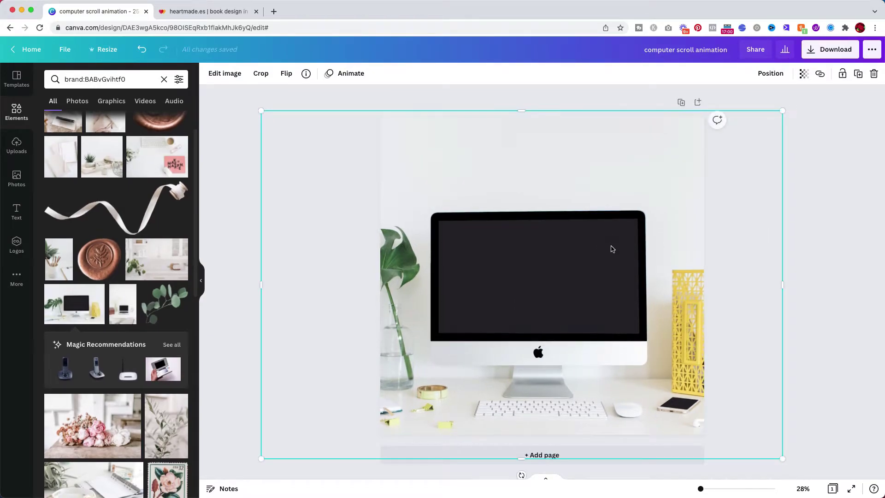
- Enlarge the desk photo to fill the square page and deselect it
{"action": "left_click", "coordinate": [794, 302]}
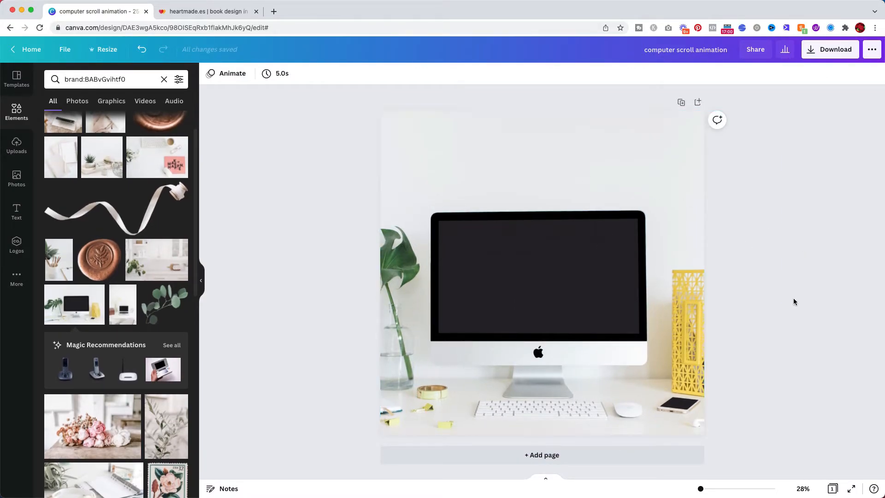
{"action": "left_click", "coordinate": [605, 360]}
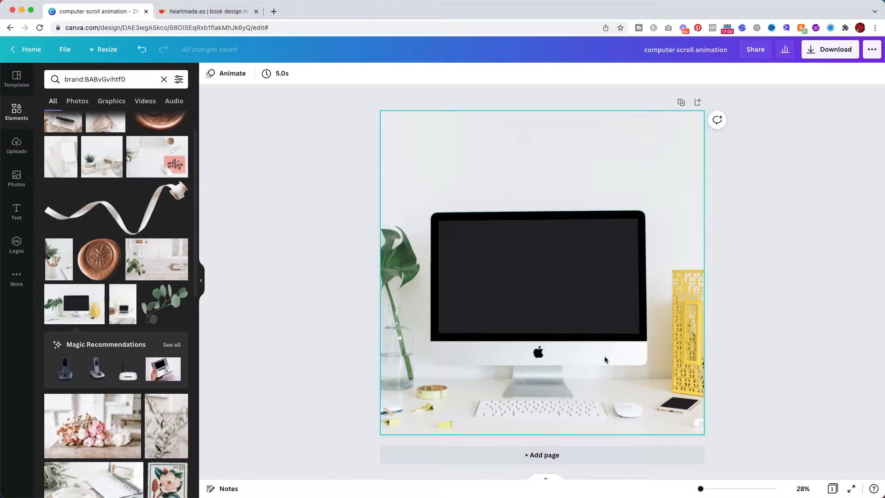
{"action": "left_click", "coordinate": [808, 268]}
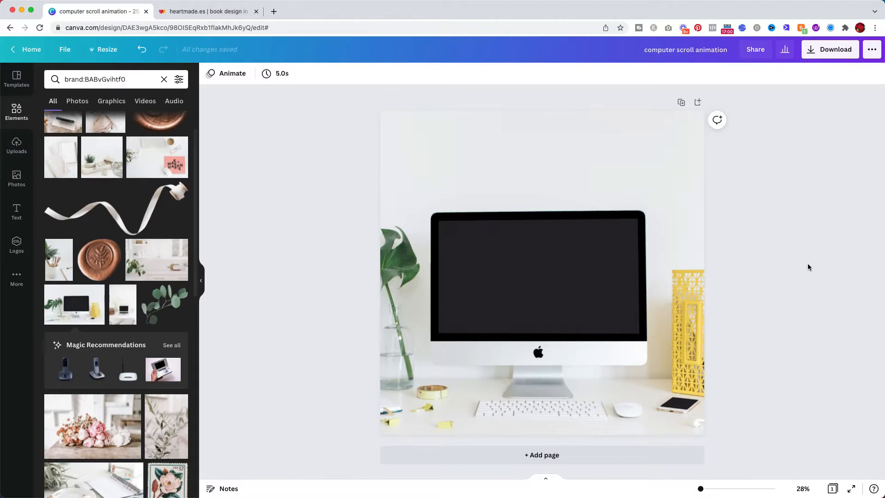
{"action": "mouse_move", "coordinate": [788, 261]}
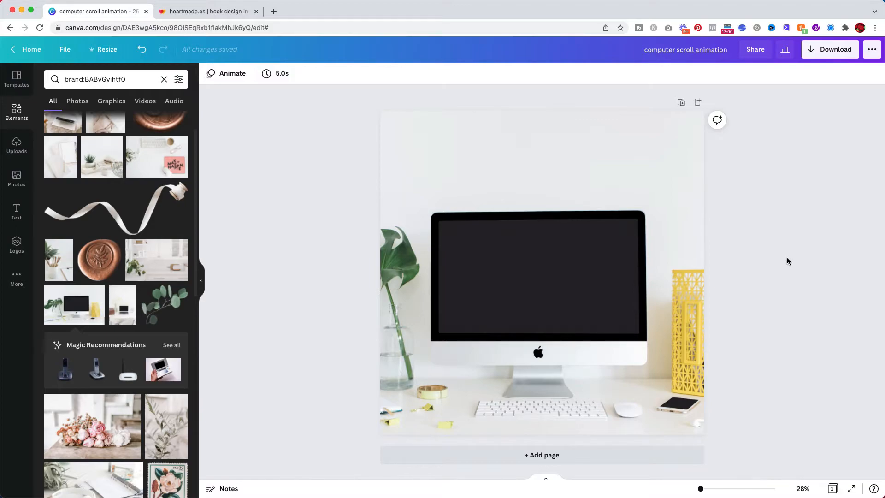
{"action": "mouse_move", "coordinate": [748, 275]}
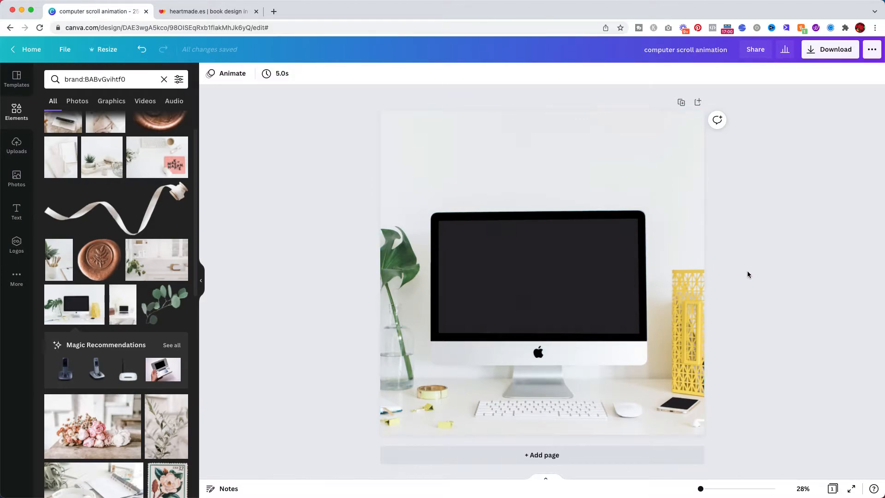
{"action": "mouse_move", "coordinate": [739, 310]}
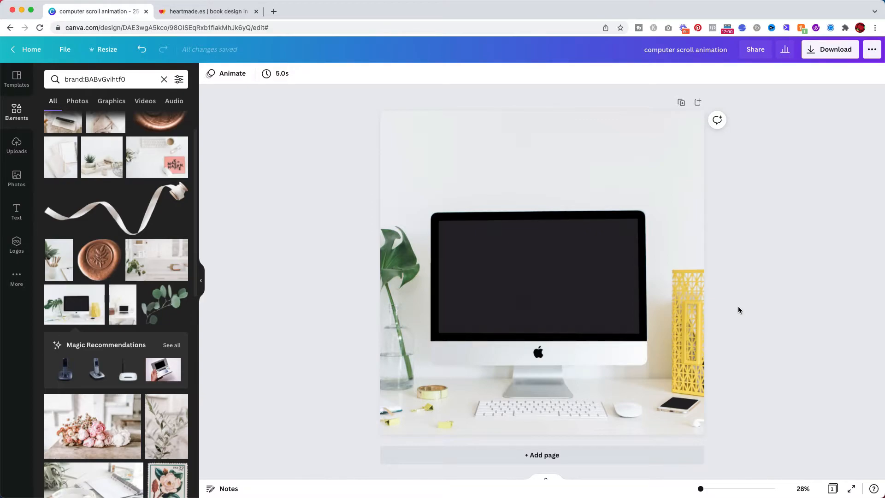
{"action": "mouse_move", "coordinate": [762, 321]}
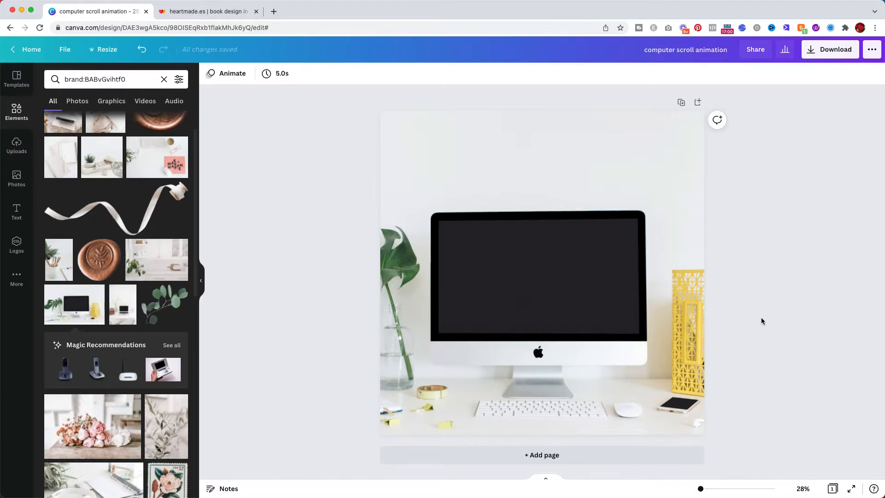
{"action": "mouse_move", "coordinate": [752, 200]}
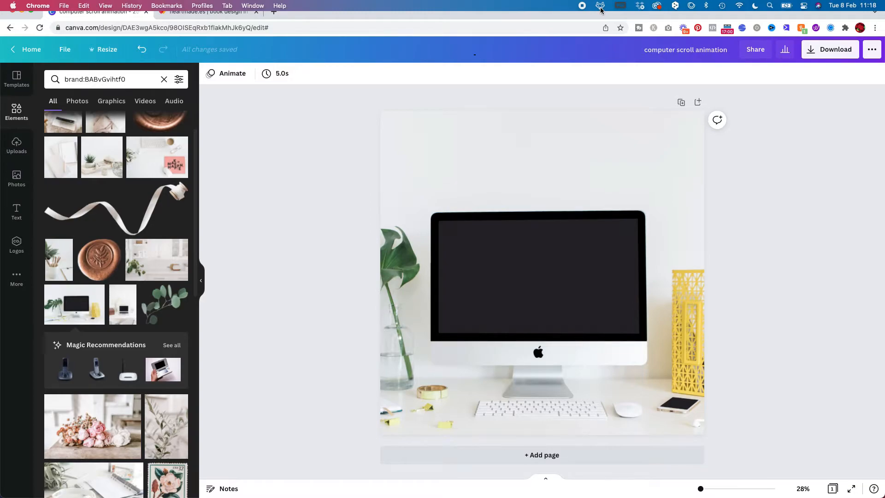
- Review Gifox's recent GIFs and move the heartmade.es page into its own enlarged window
{"action": "left_click", "coordinate": [600, 5]}
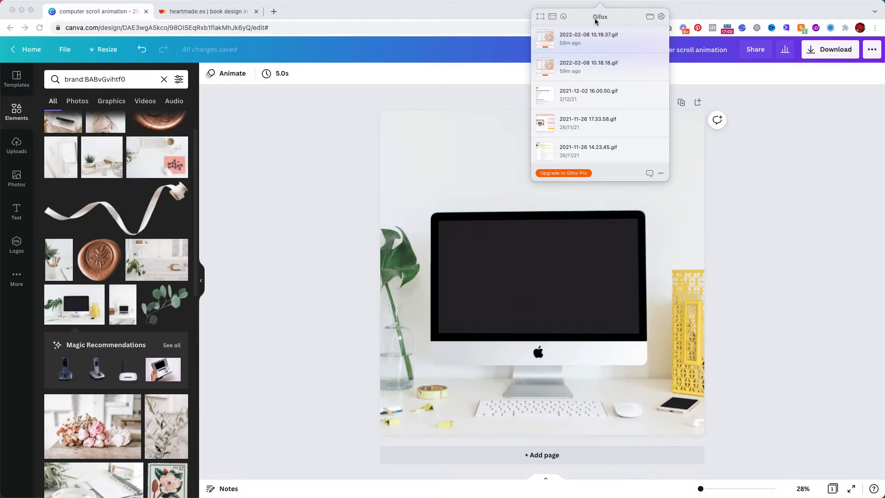
{"action": "mouse_move", "coordinate": [285, 20]}
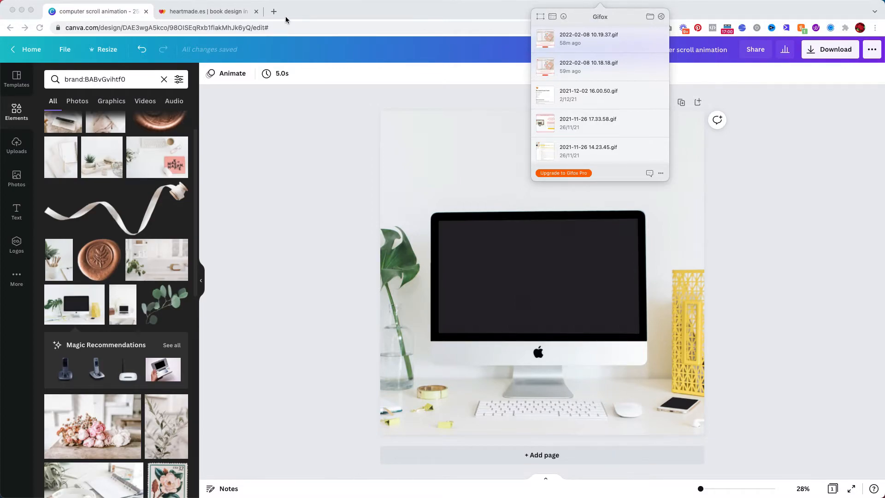
{"action": "left_click", "coordinate": [203, 11]}
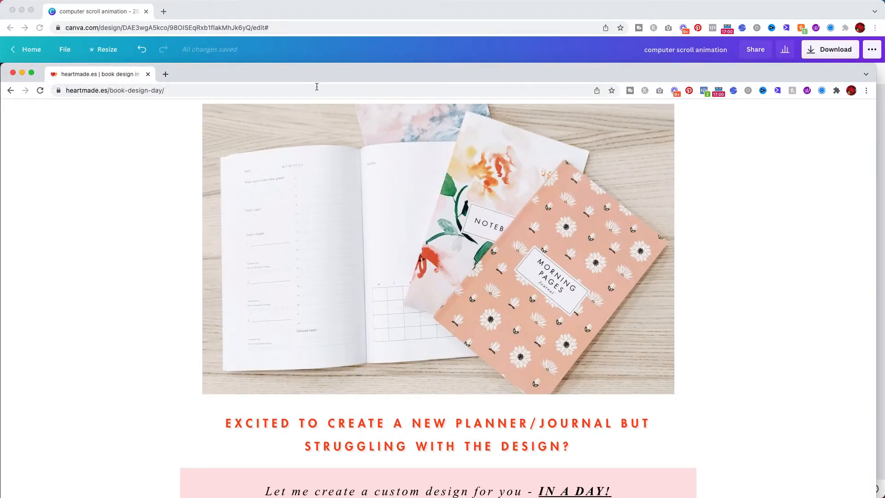
{"action": "mouse_move", "coordinate": [478, 121]}
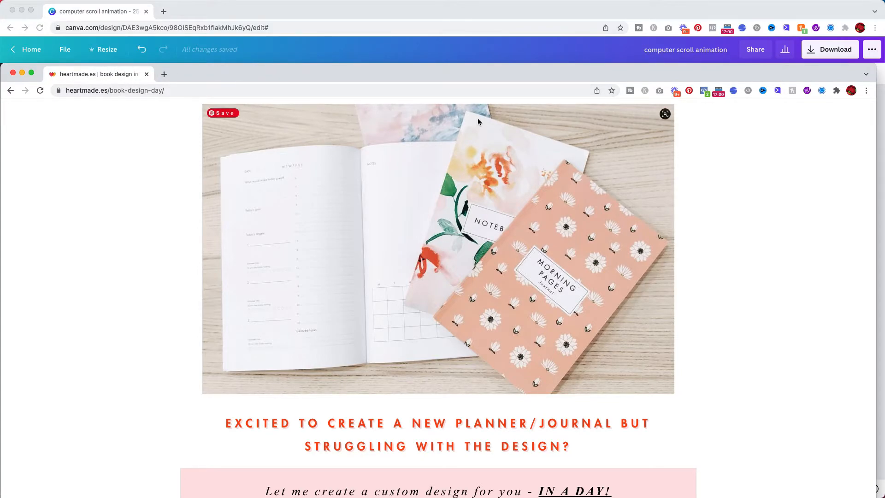
{"action": "mouse_move", "coordinate": [730, 316]}
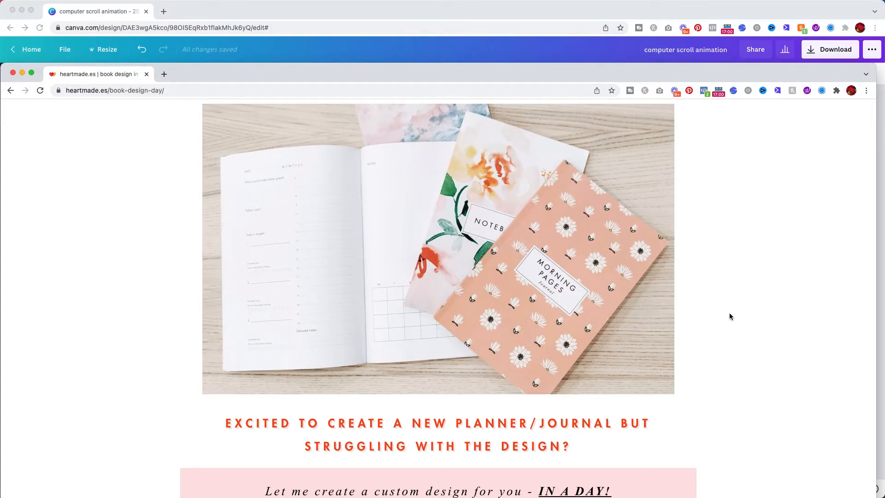
{"action": "scroll", "scroll_direction": "down", "scroll_amount": 3}
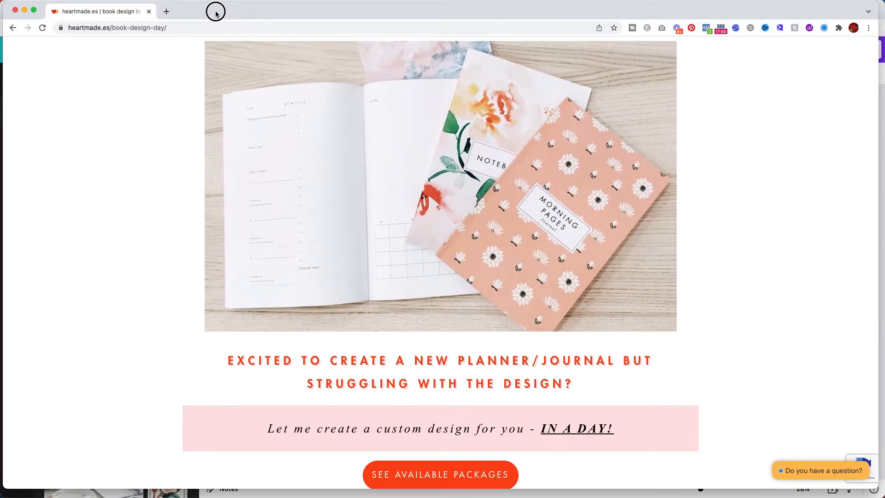
{"action": "mouse_move", "coordinate": [440, 17]}
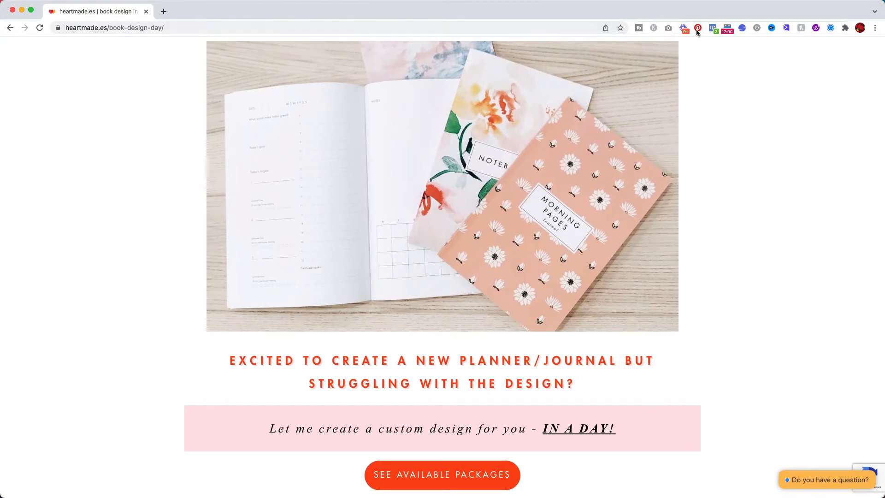
{"action": "mouse_move", "coordinate": [733, 222]}
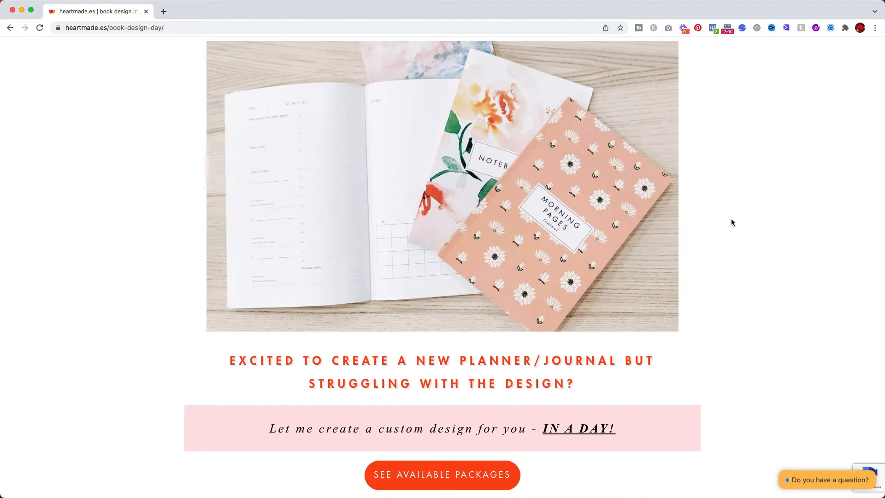
{"action": "mouse_move", "coordinate": [723, 222]}
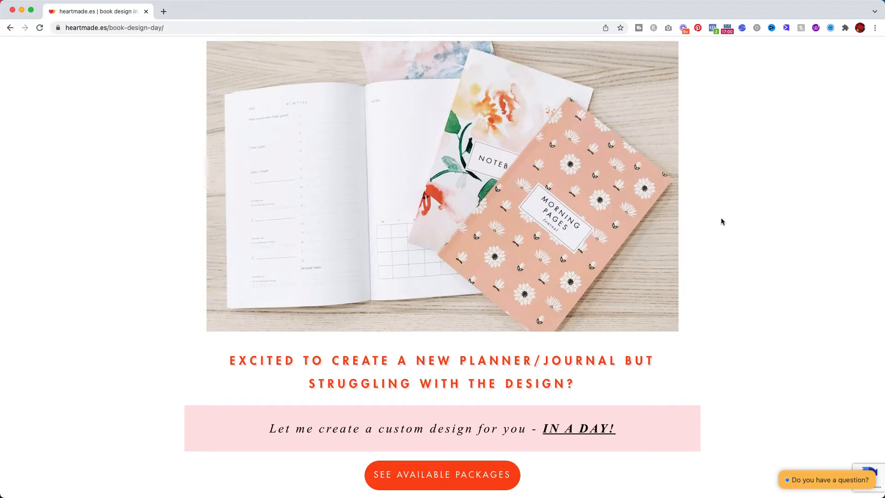
{"action": "left_click", "coordinate": [599, 6]}
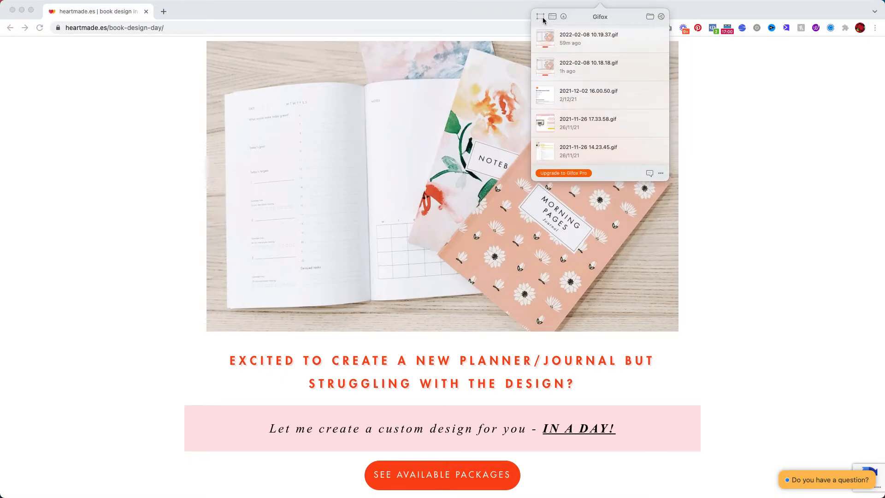
{"action": "mouse_move", "coordinate": [540, 16]}
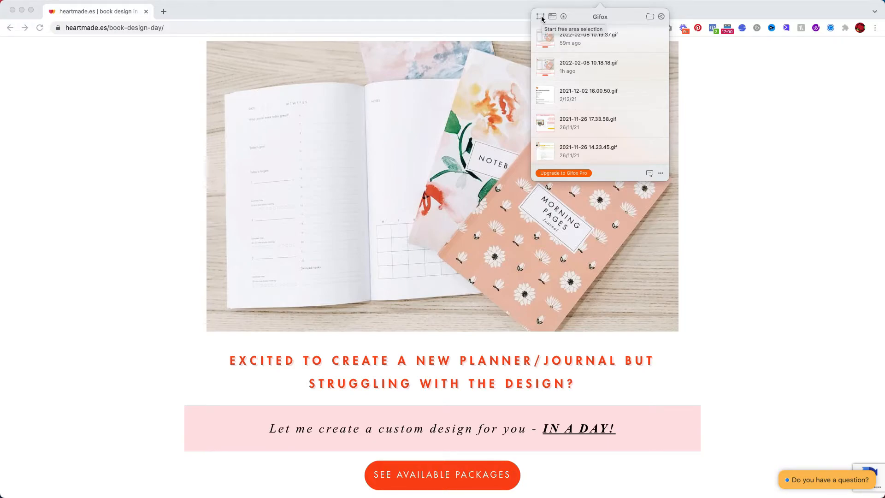
{"action": "mouse_move", "coordinate": [552, 16]}
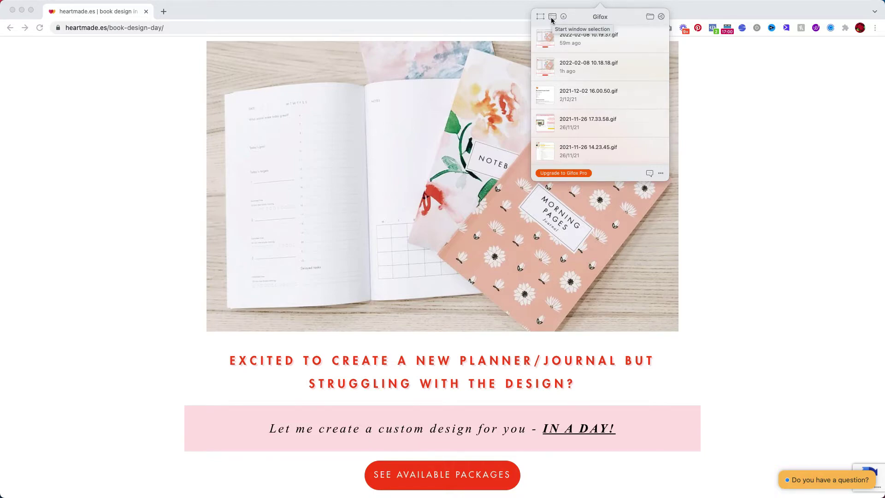
- Choose Gifox window selection and pick the Chrome book-design window to record
{"action": "left_click", "coordinate": [552, 16]}
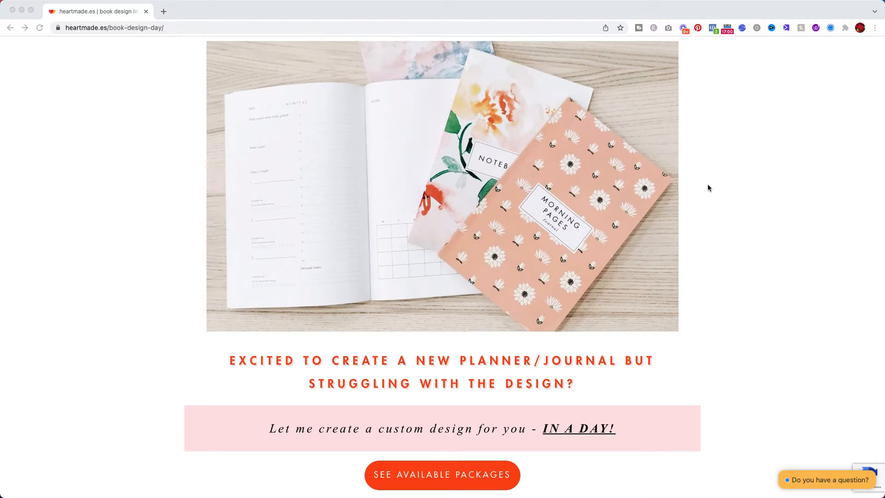
- Scroll the book design page down and back up while recording, then stop Gifox
{"action": "scroll", "scroll_direction": "down", "scroll_amount": 3}
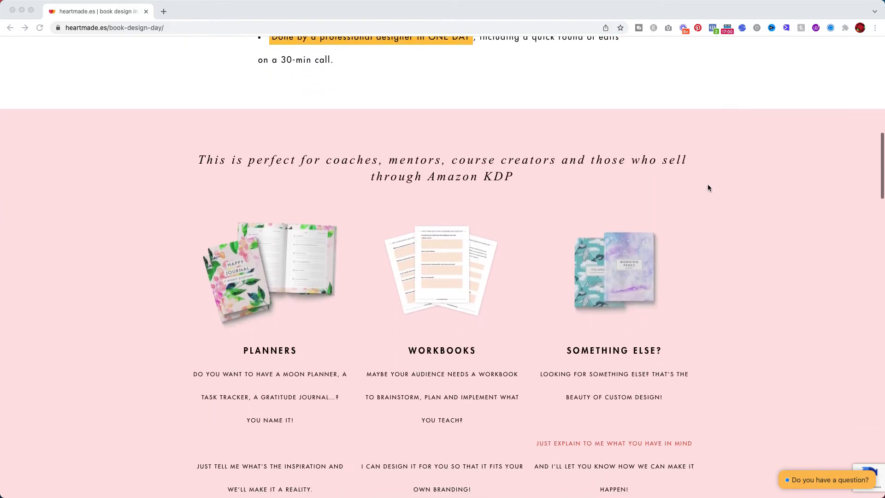
{"action": "scroll", "scroll_direction": "down", "scroll_amount": 3}
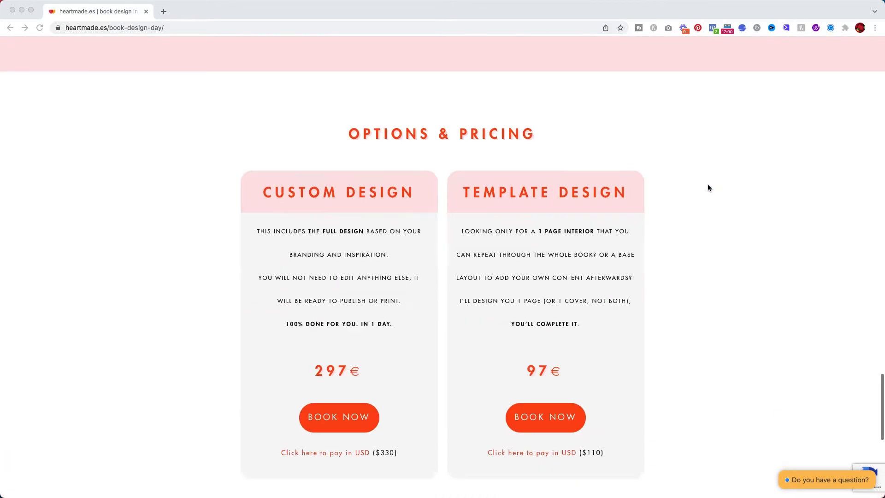
{"action": "scroll", "scroll_direction": "up", "scroll_amount": 3}
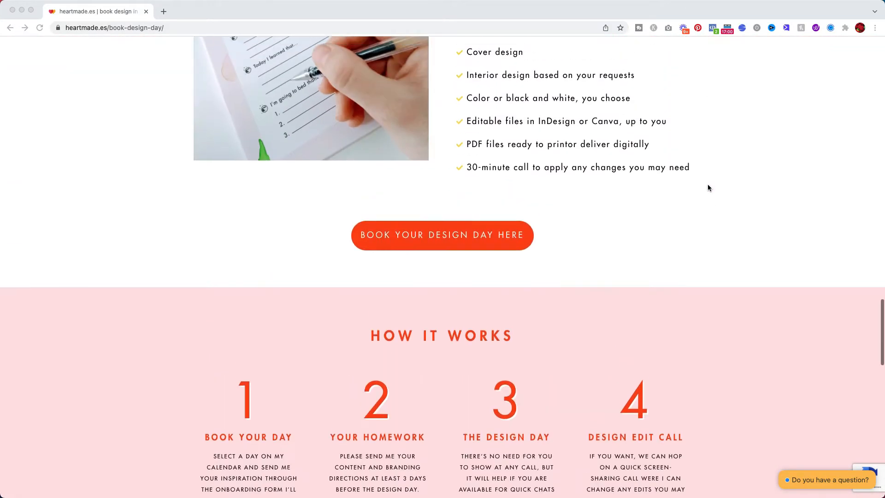
{"action": "scroll", "scroll_direction": "up", "scroll_amount": 3}
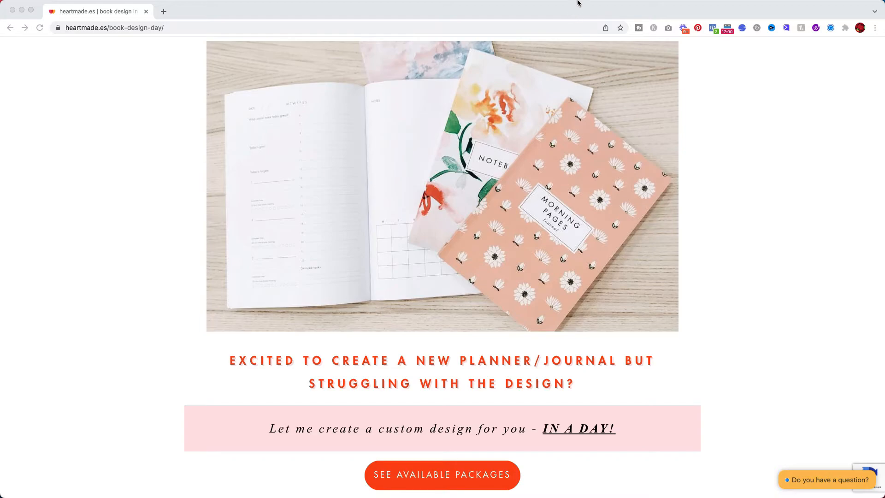
{"action": "left_click", "coordinate": [600, 6]}
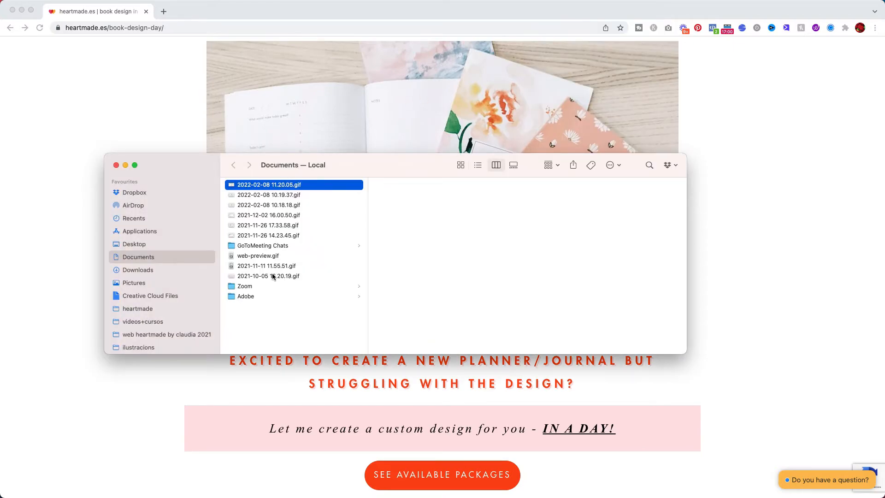
{"action": "mouse_move", "coordinate": [298, 197]}
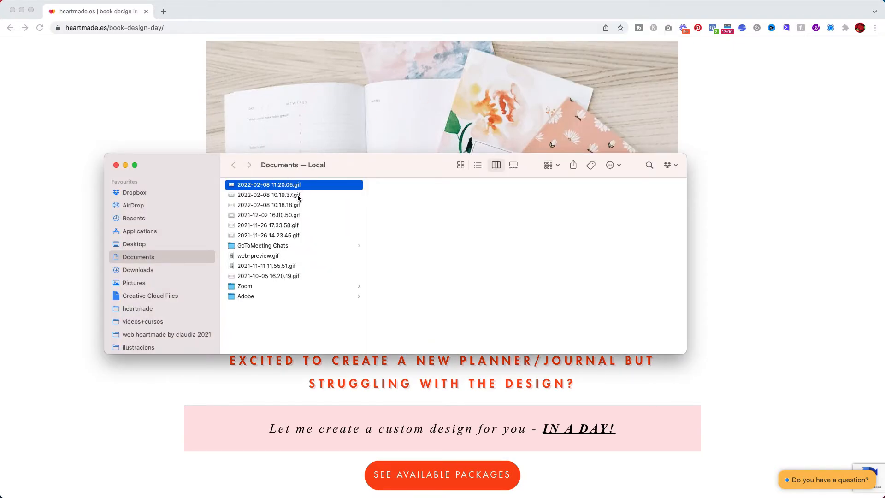
- Quick Look 2022-02-08 11.20.05.gif in Documents and watch the scrolling playback
{"action": "double_click", "coordinate": [269, 184]}
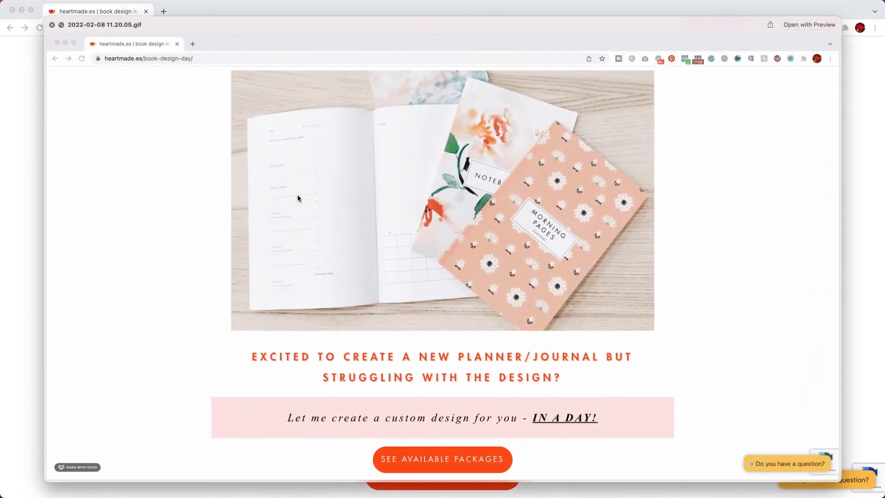
{"action": "scroll", "scroll_direction": "down", "scroll_amount": 3}
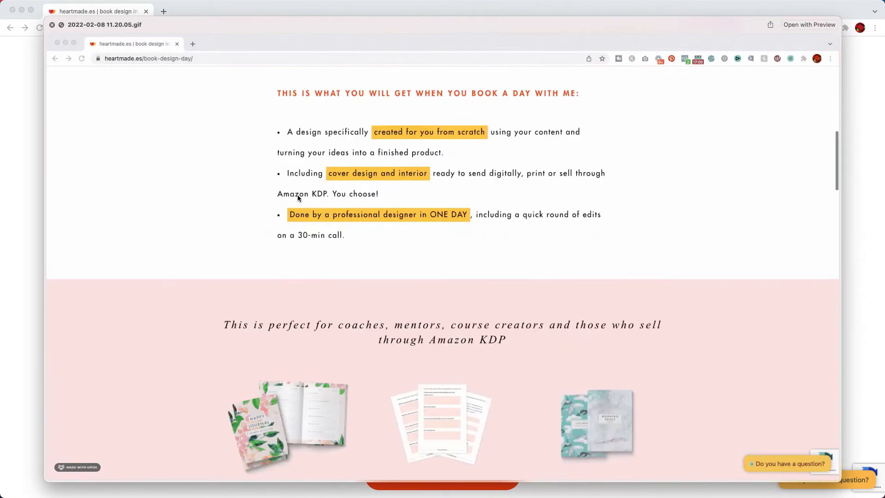
{"action": "scroll", "scroll_direction": "down", "scroll_amount": 3}
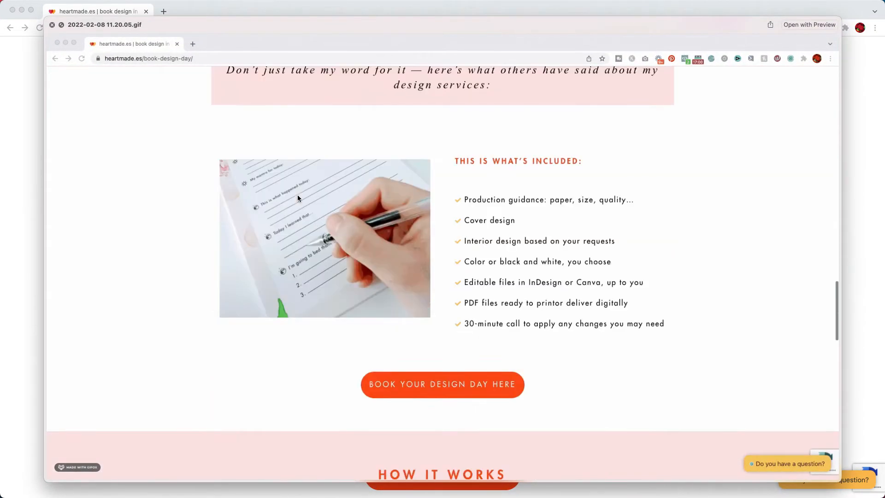
{"action": "scroll", "scroll_direction": "down", "scroll_amount": 3}
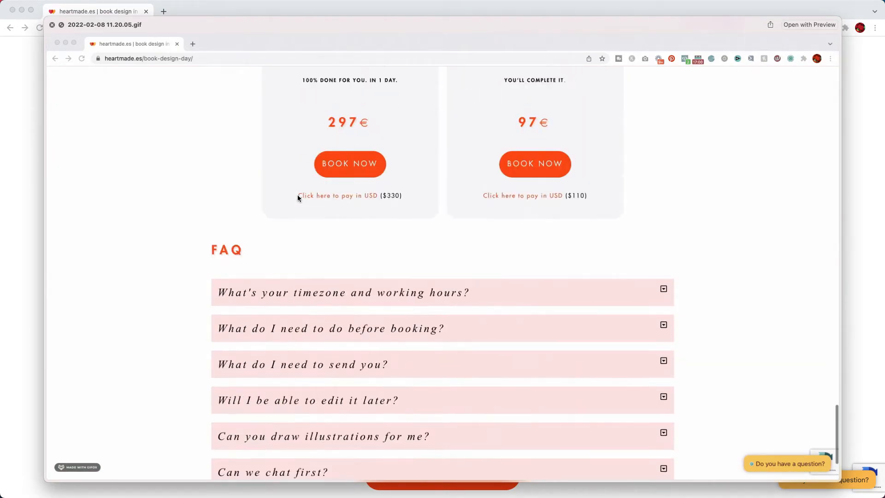
{"action": "scroll", "scroll_direction": "up", "scroll_amount": 3}
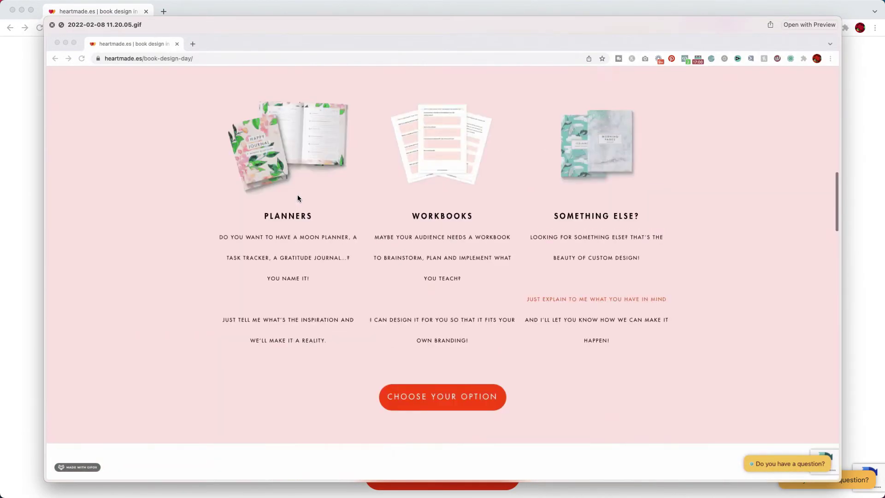
{"action": "scroll", "scroll_direction": "up", "scroll_amount": 3}
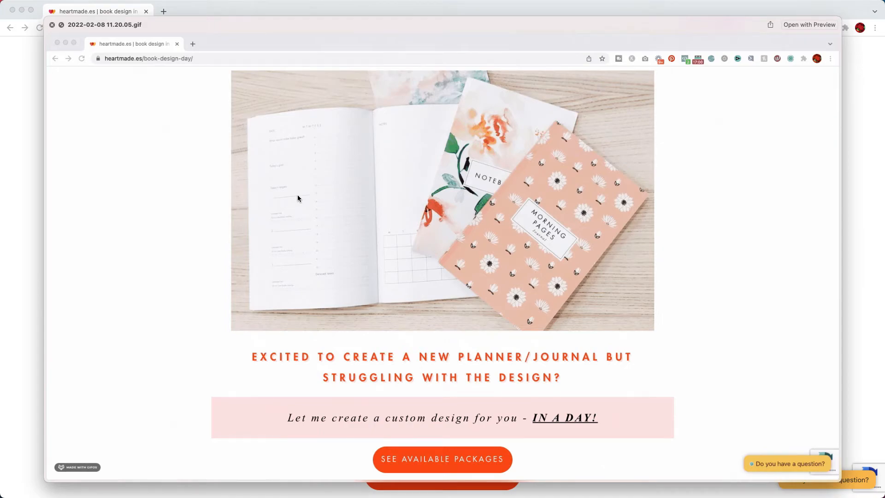
{"action": "mouse_move", "coordinate": [353, 226]}
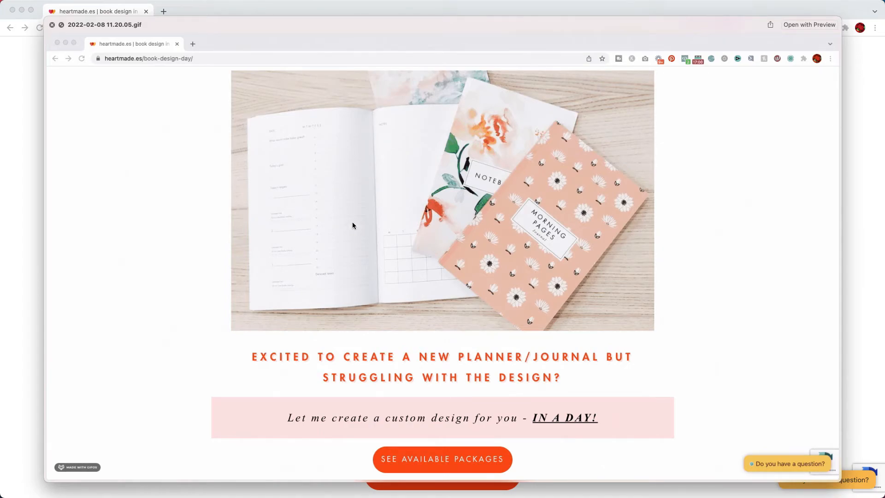
{"action": "scroll", "scroll_direction": "down", "scroll_amount": 3}
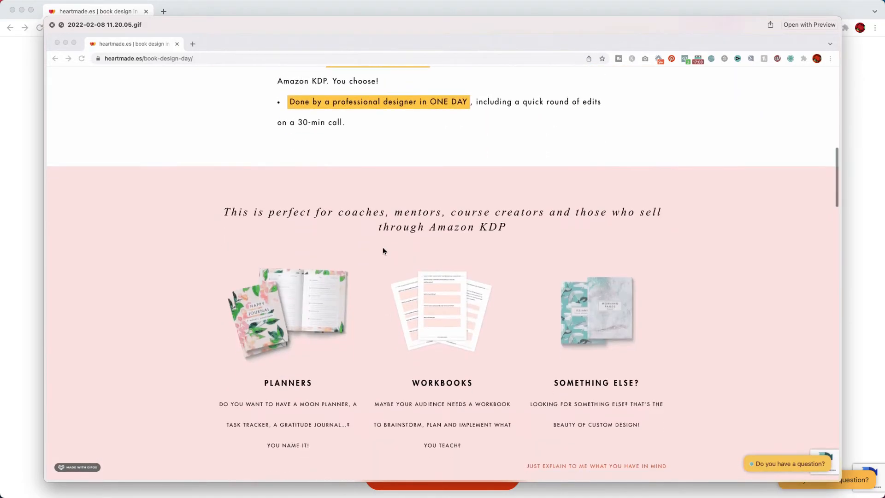
{"action": "scroll", "scroll_direction": "down", "scroll_amount": 3}
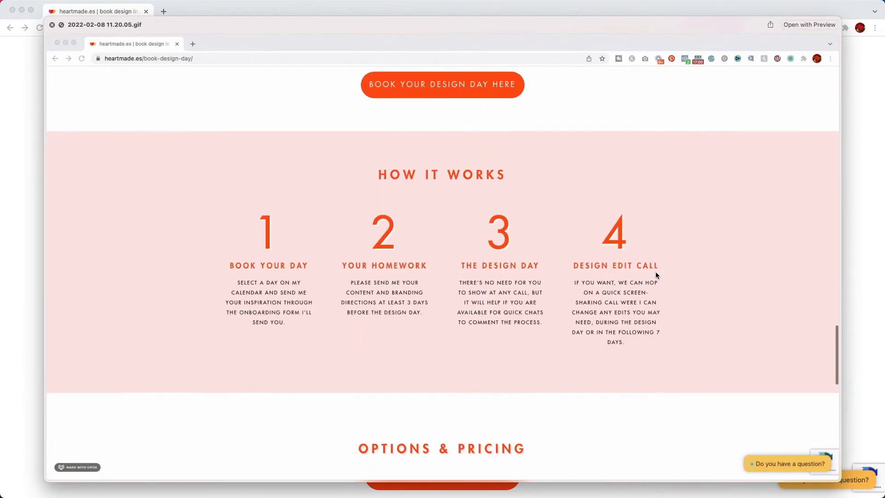
{"action": "scroll", "scroll_direction": "down", "scroll_amount": 3}
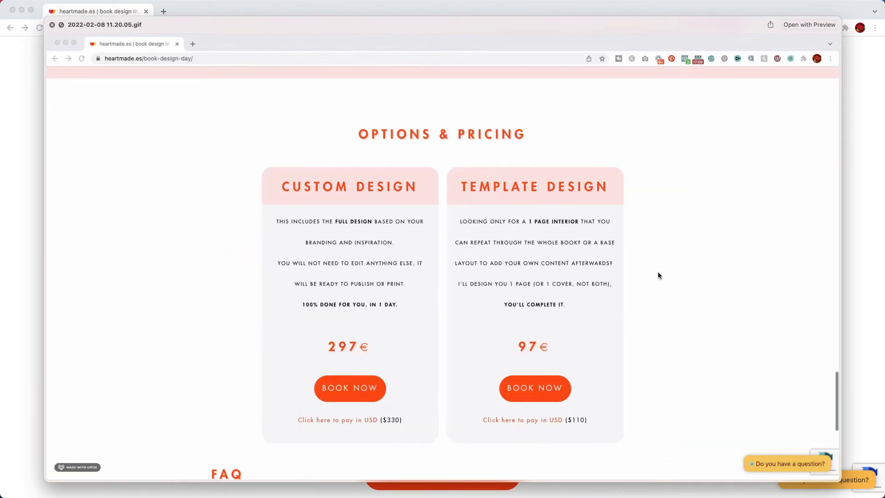
{"action": "scroll", "scroll_direction": "up", "scroll_amount": 3}
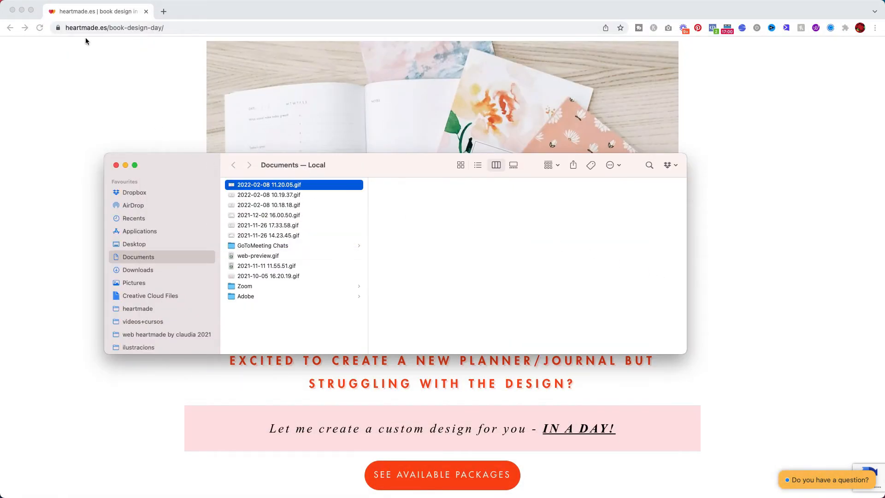
{"action": "mouse_move", "coordinate": [12, 11]}
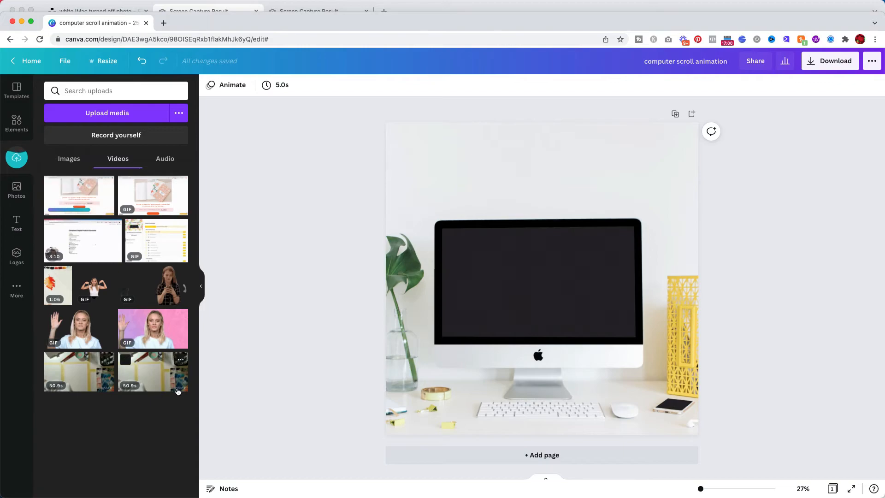
{"action": "mouse_move", "coordinate": [109, 202]}
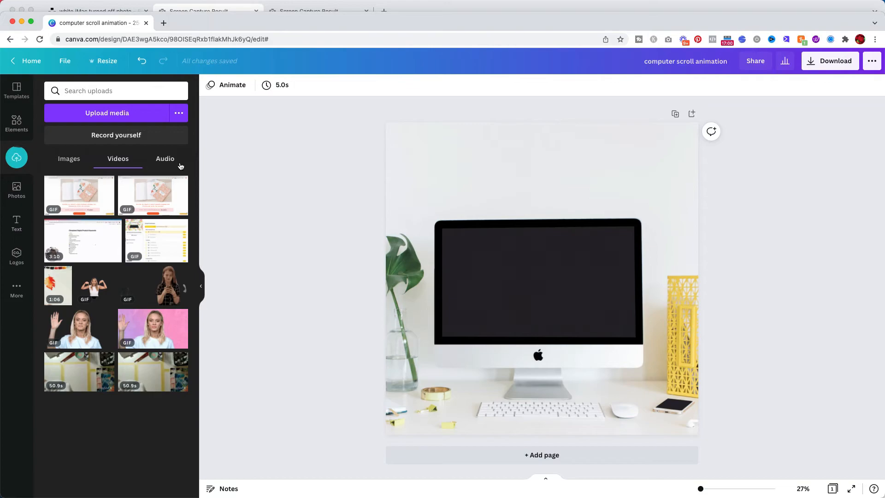
{"action": "mouse_move", "coordinate": [57, 280]}
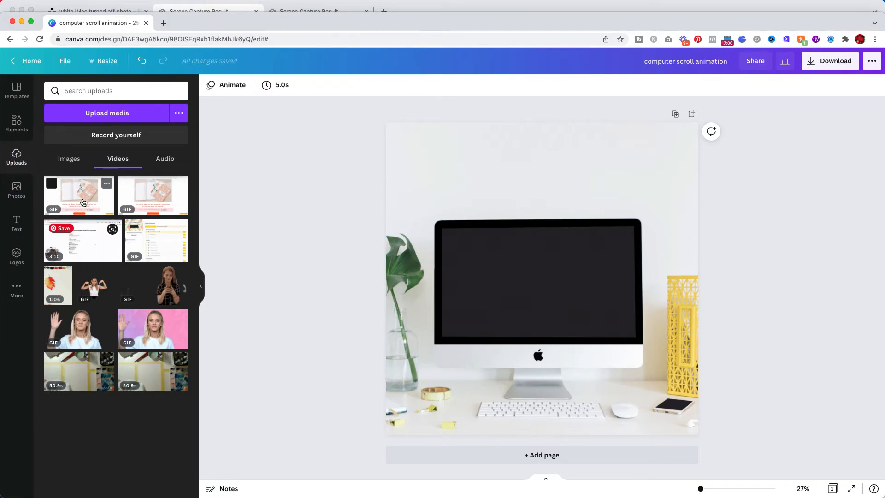
- Add the uploaded website GIF and fit it inside the iMac screen of the desk photo
{"action": "left_click", "coordinate": [79, 195]}
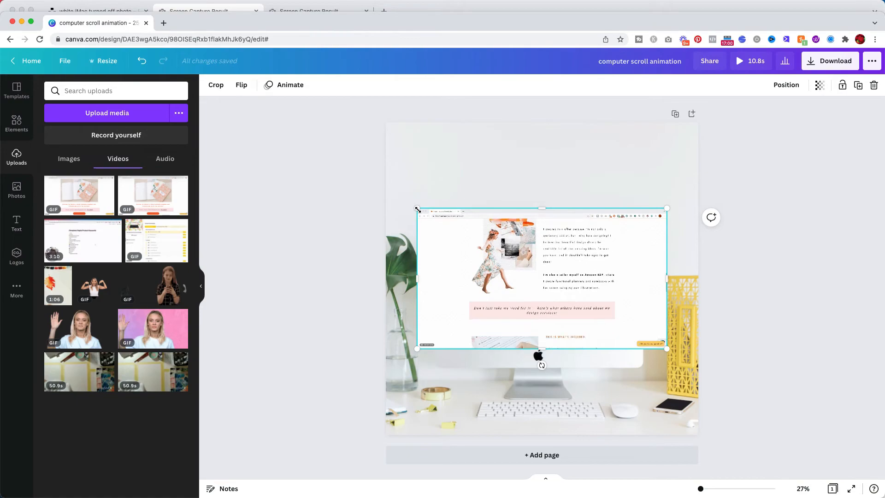
{"action": "scroll", "scroll_direction": "down", "scroll_amount": 3}
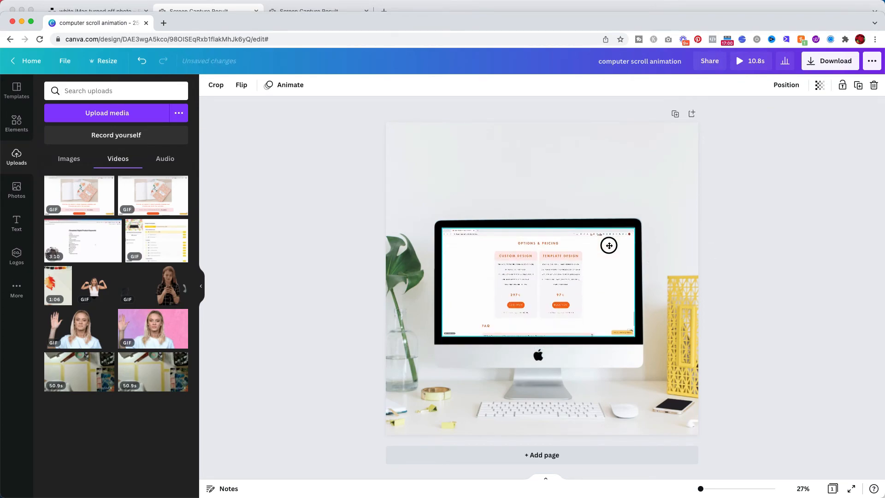
{"action": "left_click", "coordinate": [538, 282]}
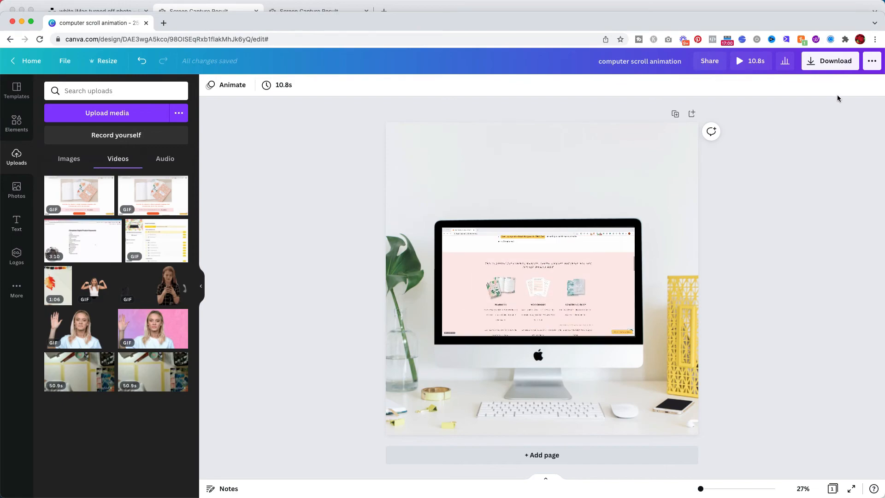
- Show Canva's Download panel with the file type list of image, PDF, SVG, MP4 and GIF
{"action": "left_click", "coordinate": [829, 61]}
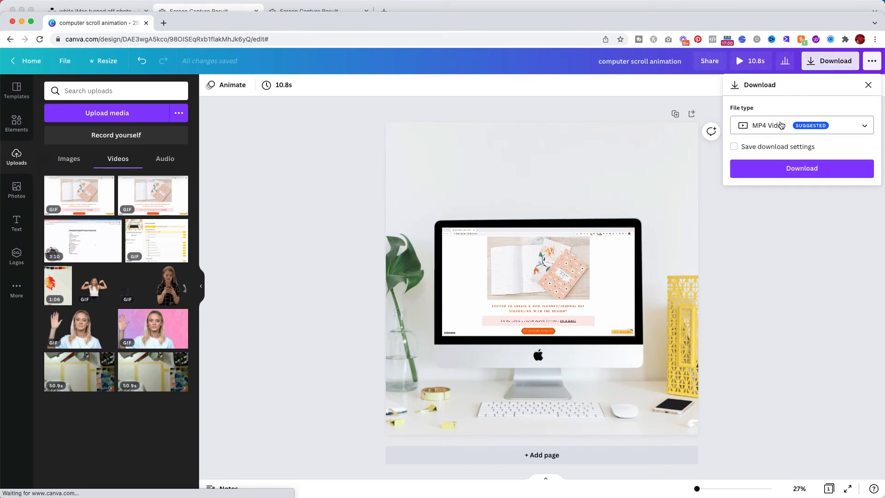
{"action": "left_click", "coordinate": [800, 125]}
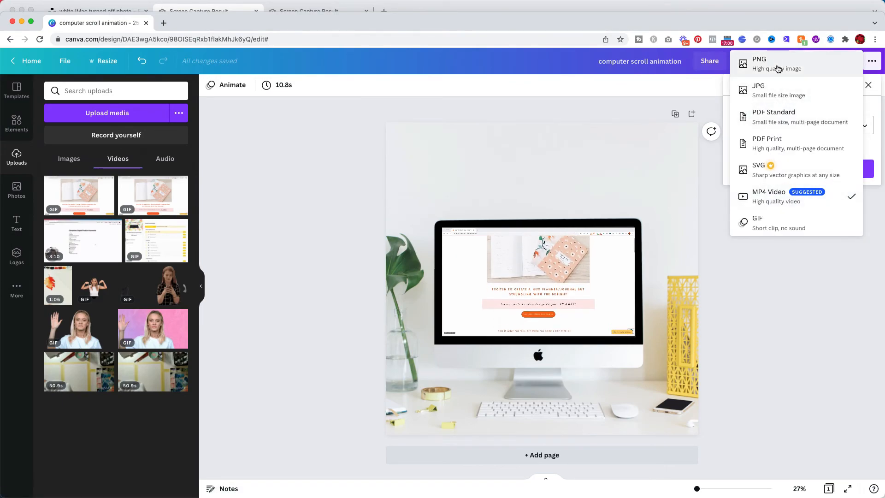